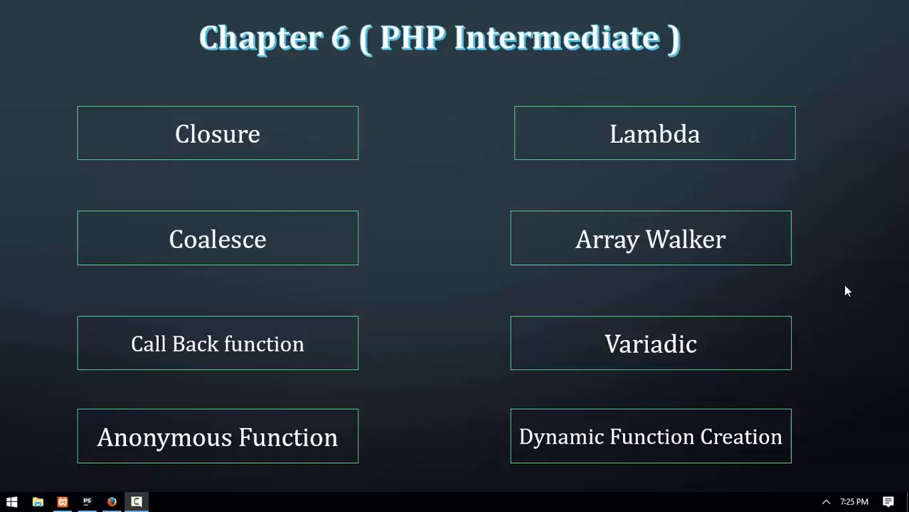
pyautogui.moveTo(557, 165)
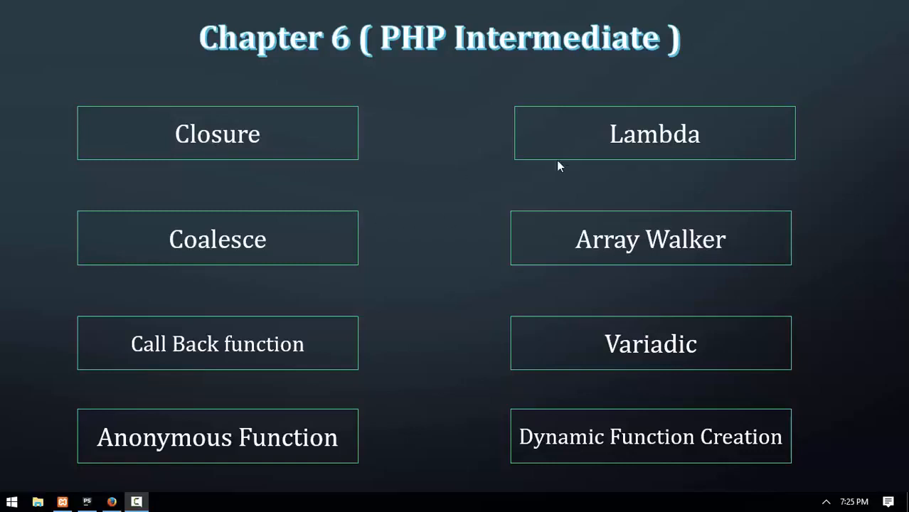
pyautogui.moveTo(617, 191)
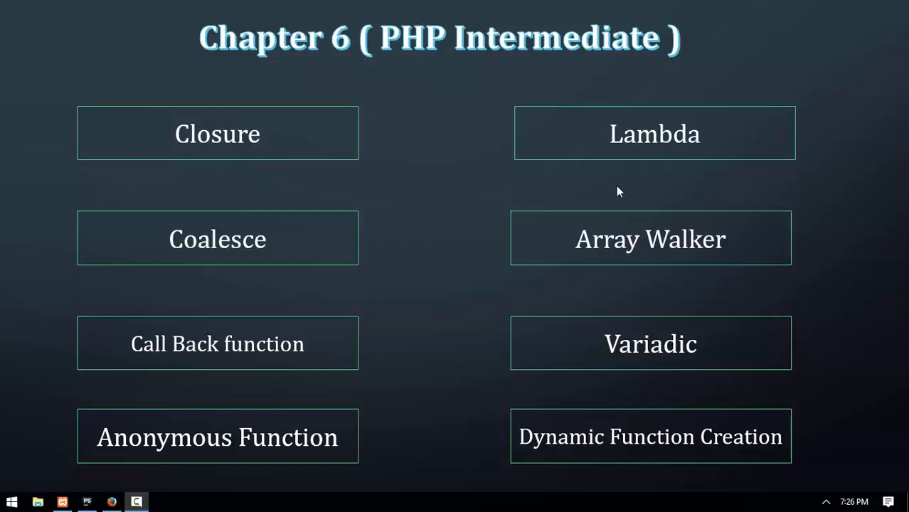
pyautogui.moveTo(253, 247)
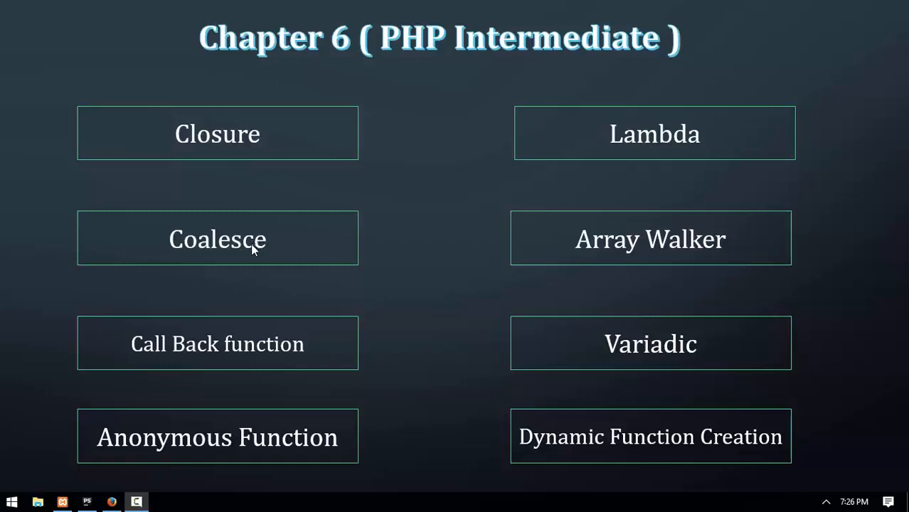
pyautogui.moveTo(574, 265)
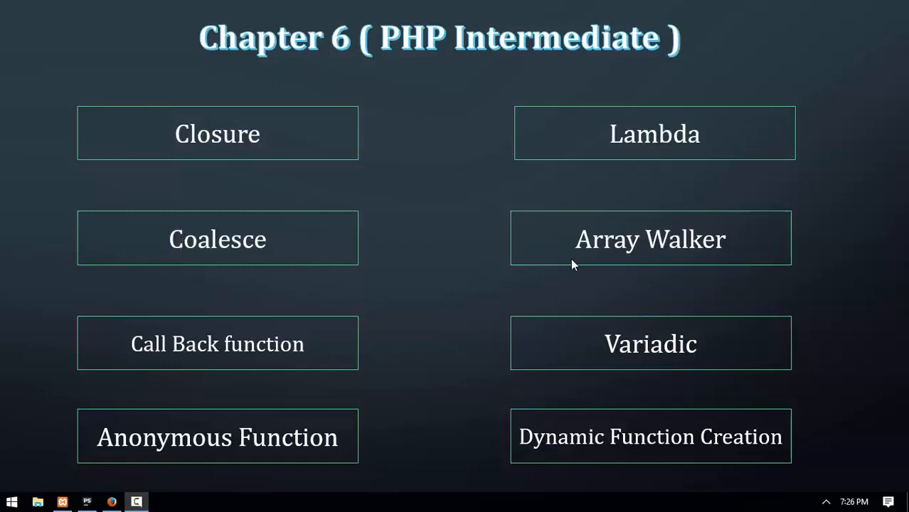
pyautogui.moveTo(184, 351)
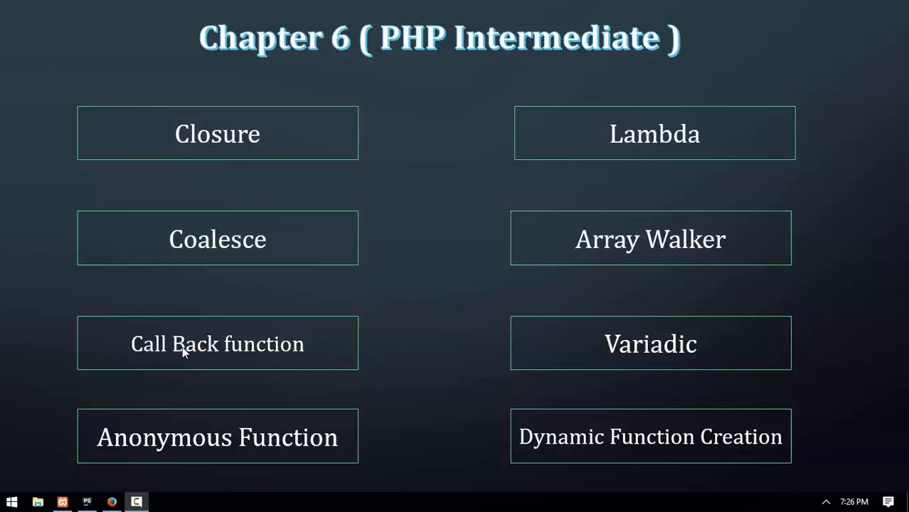
pyautogui.moveTo(616, 364)
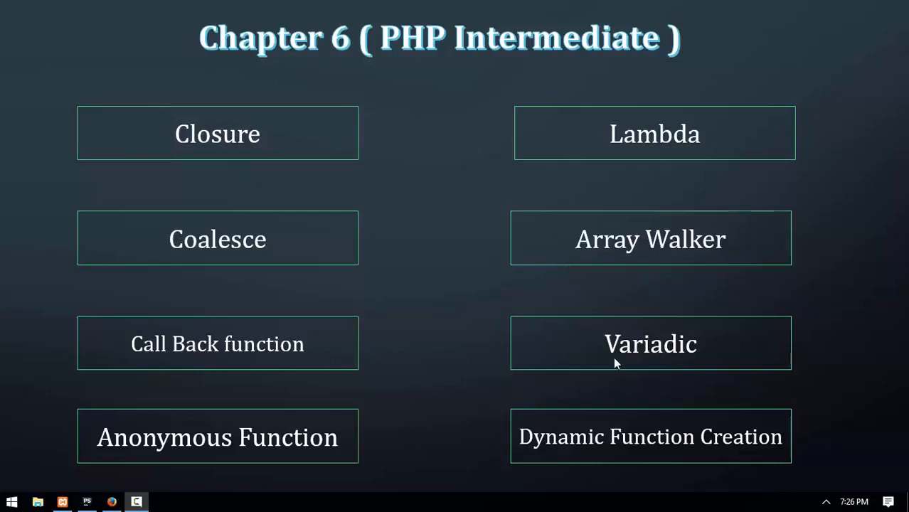
pyautogui.moveTo(618, 436)
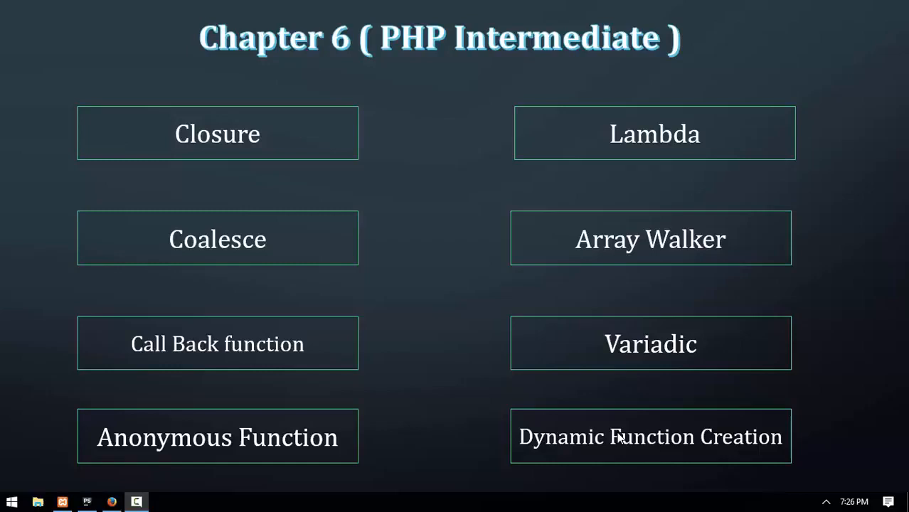
pyautogui.moveTo(322, 324)
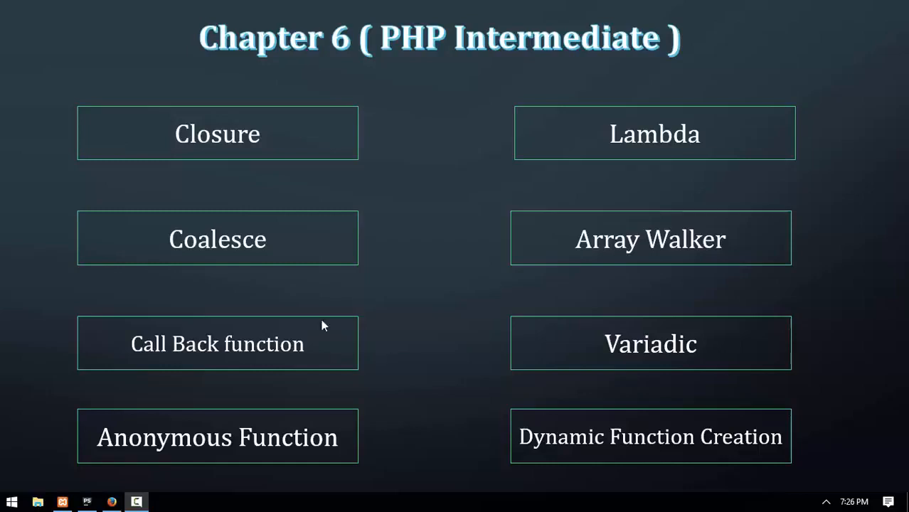
pyautogui.moveTo(494, 341)
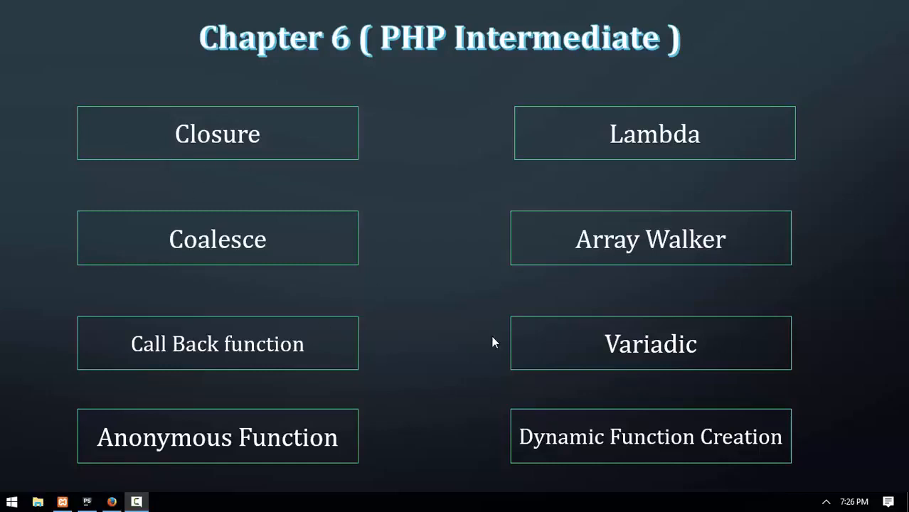
pyautogui.moveTo(608, 435)
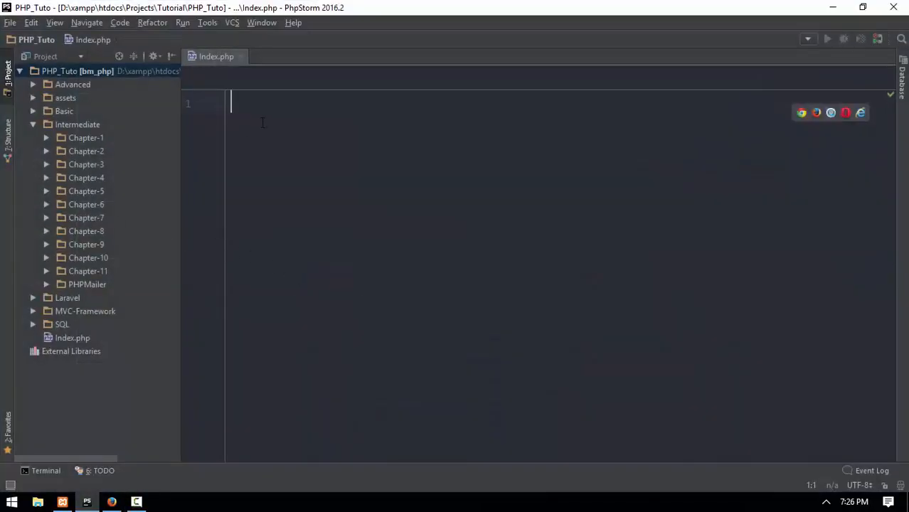
# Write <?php followed by create_function('',''); and begin a function keyword above it
pyautogui.write('<?p')
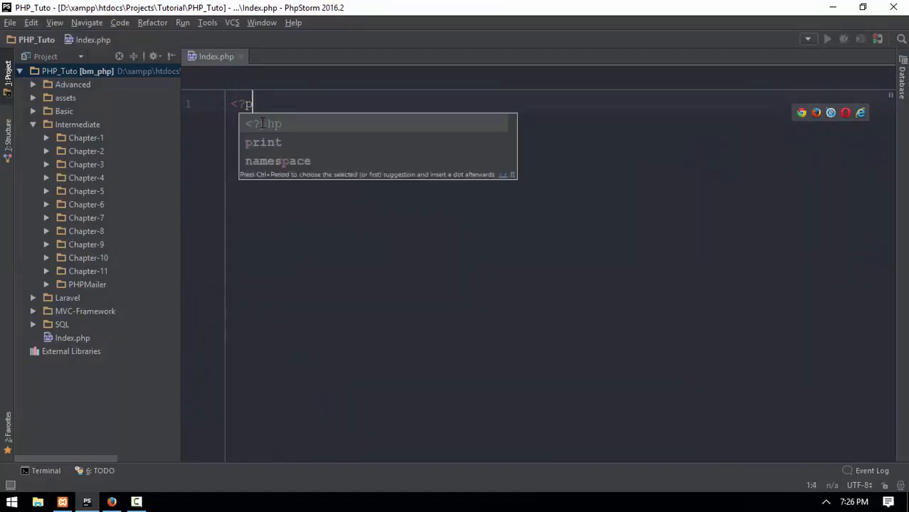
pyautogui.press('Enter')
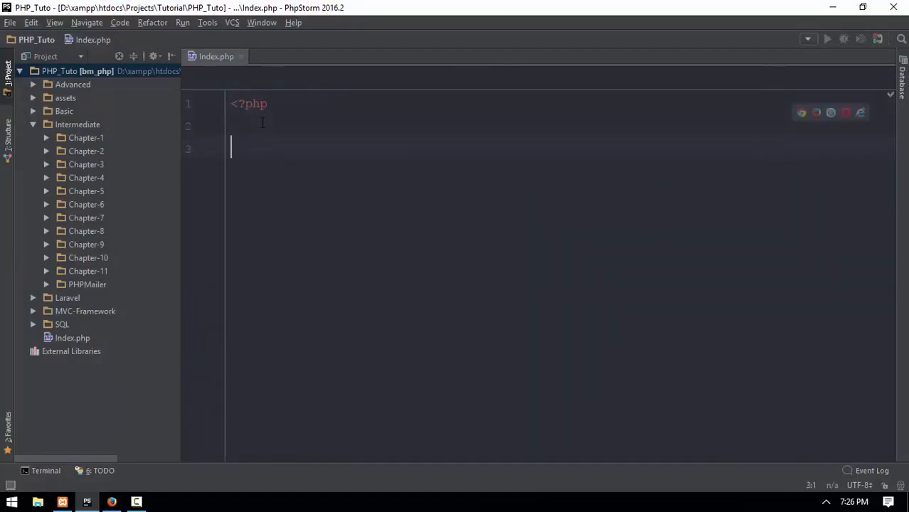
pyautogui.write('c')
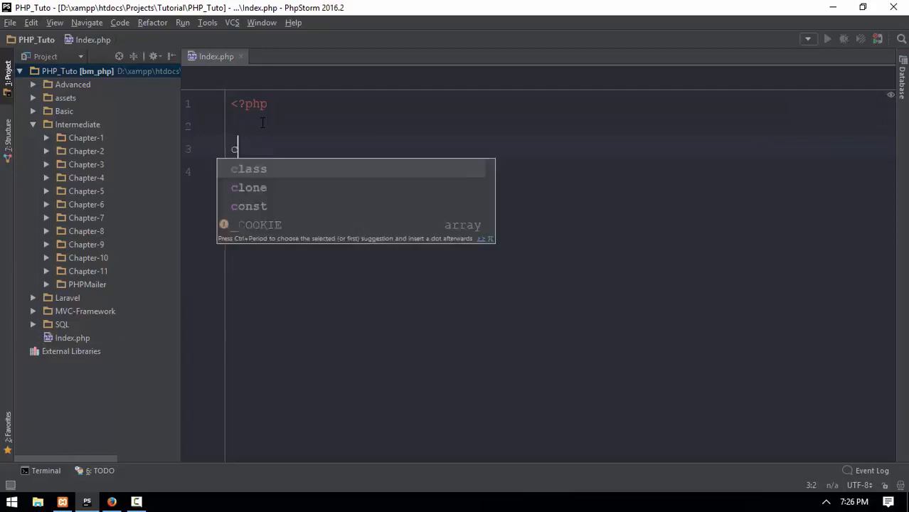
pyautogui.write('reate_function(')
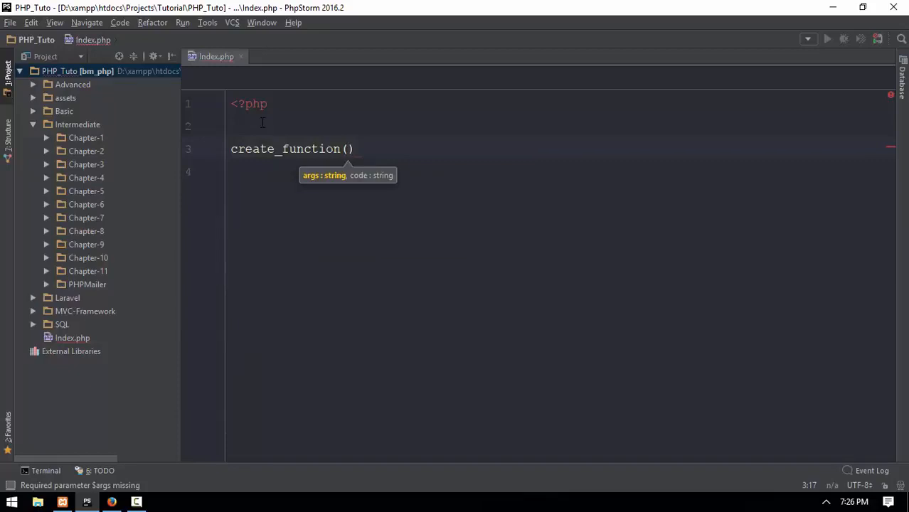
pyautogui.write("''")
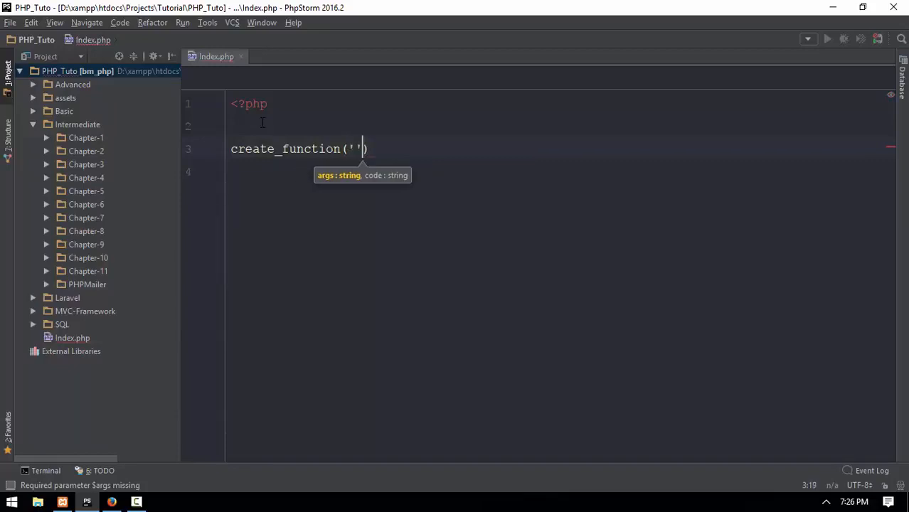
pyautogui.write(",''")
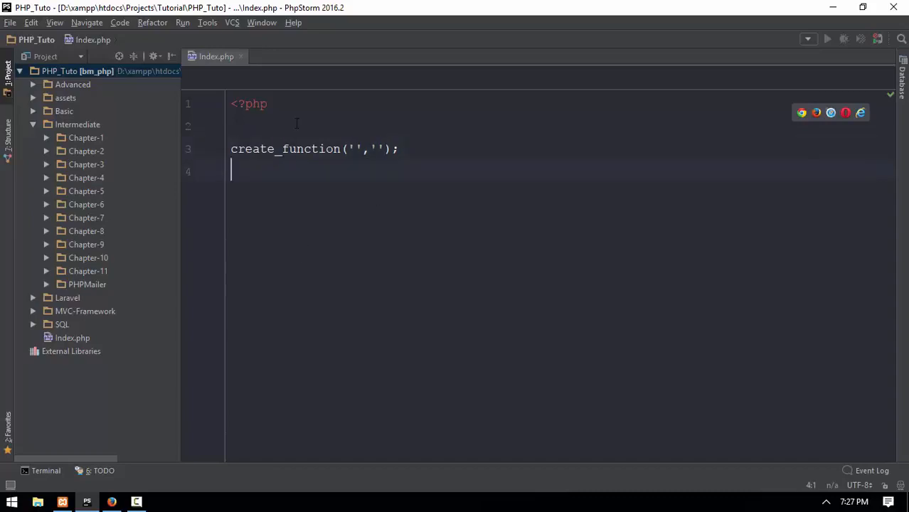
pyautogui.write('function (){')
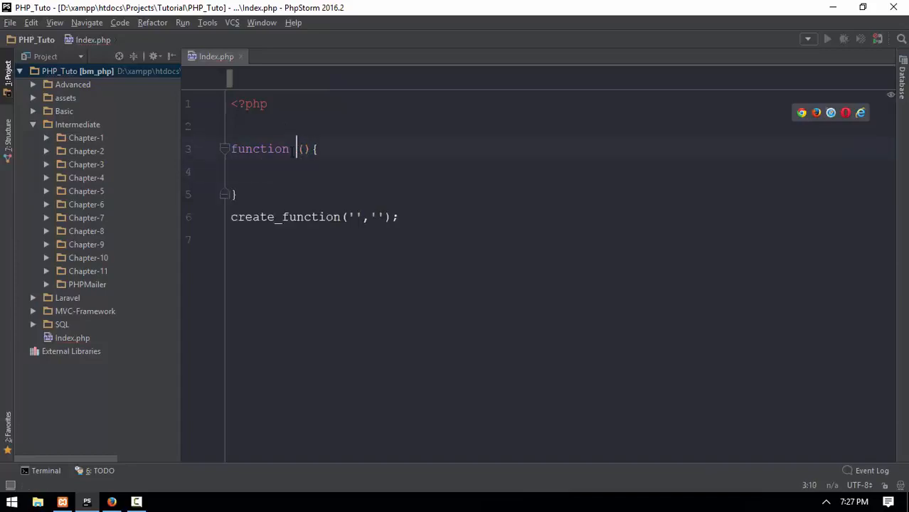
# Name the empty function doSth and retype create_function(); with no arguments below it
pyautogui.write('do')
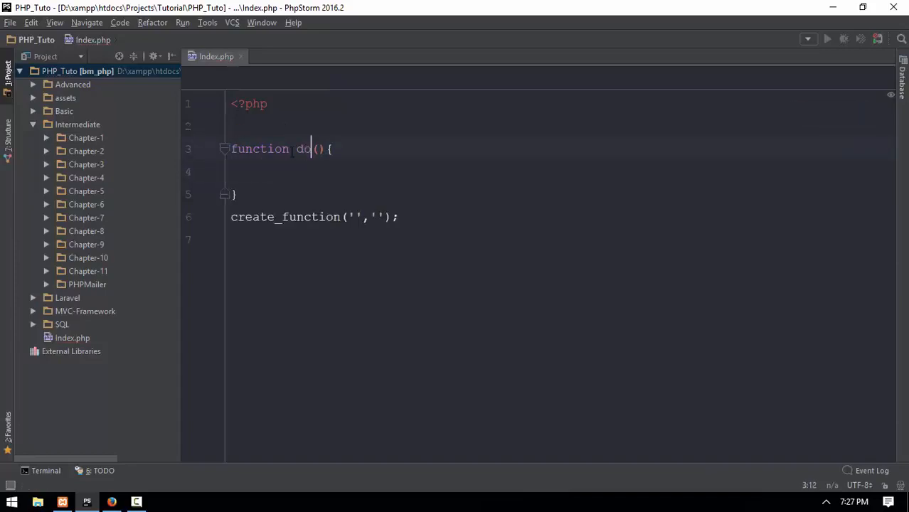
pyautogui.write('Sth')
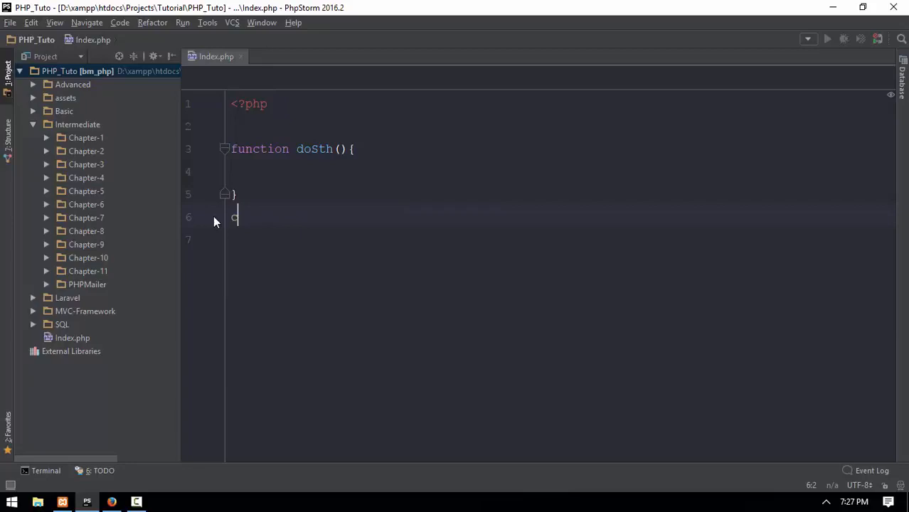
pyautogui.write('create')
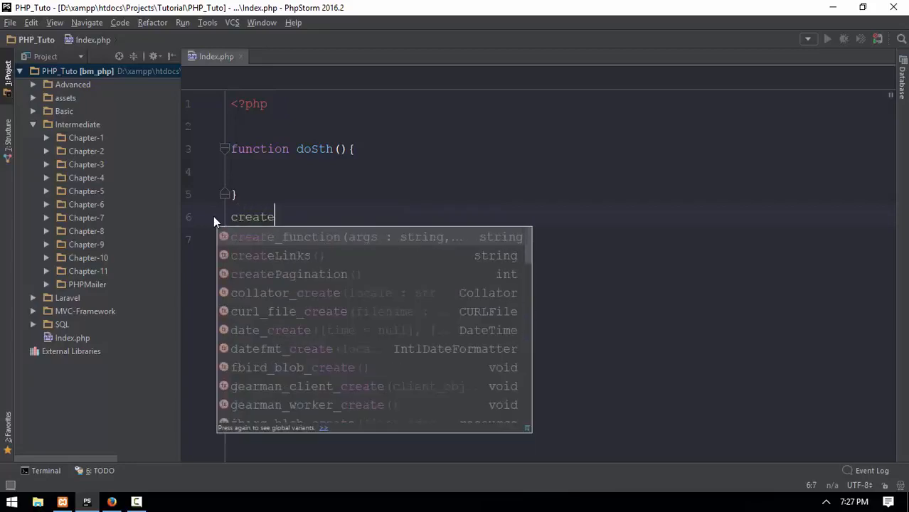
pyautogui.write('_function(')
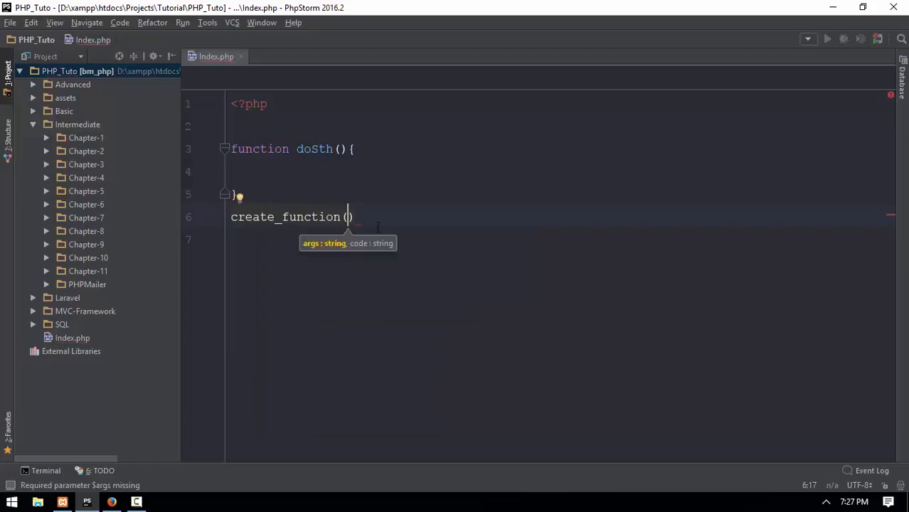
pyautogui.write(';')
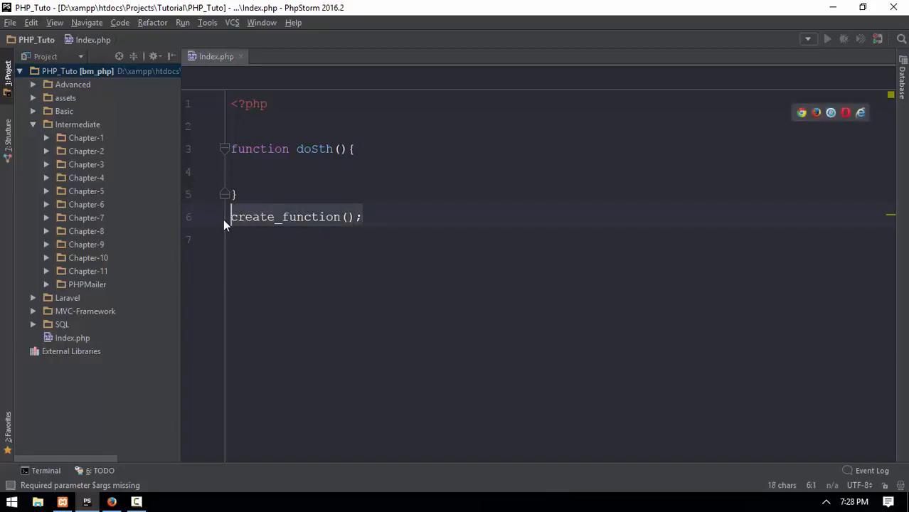
pyautogui.moveTo(285, 216)
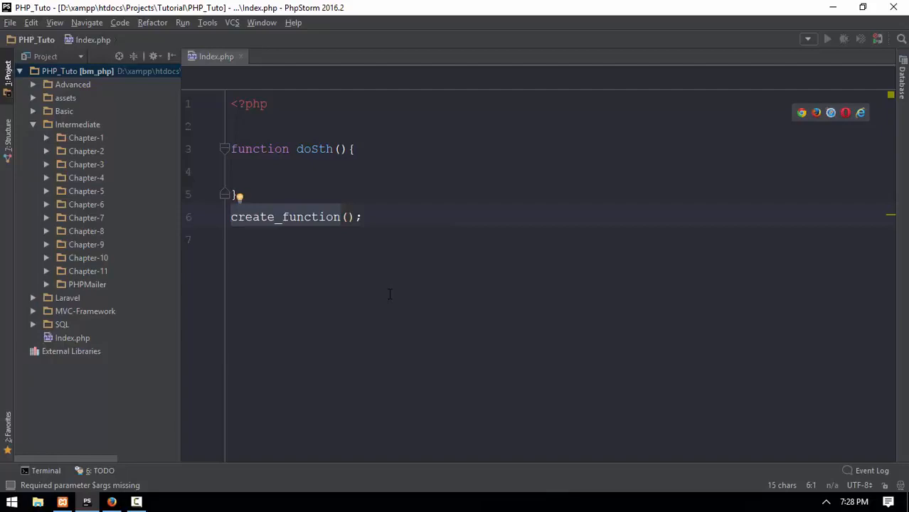
# Give create_function two empty string arguments and make doSth take $var
pyautogui.click(449, 216)
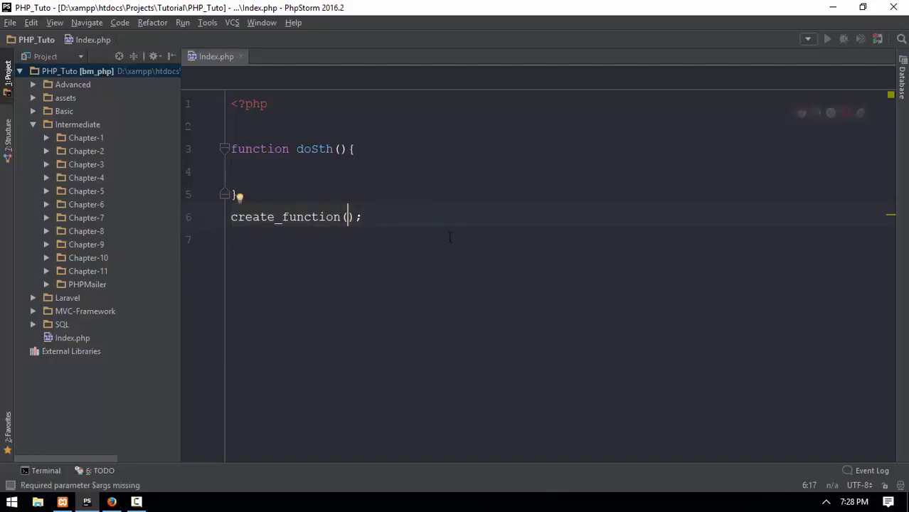
pyautogui.write("'',")
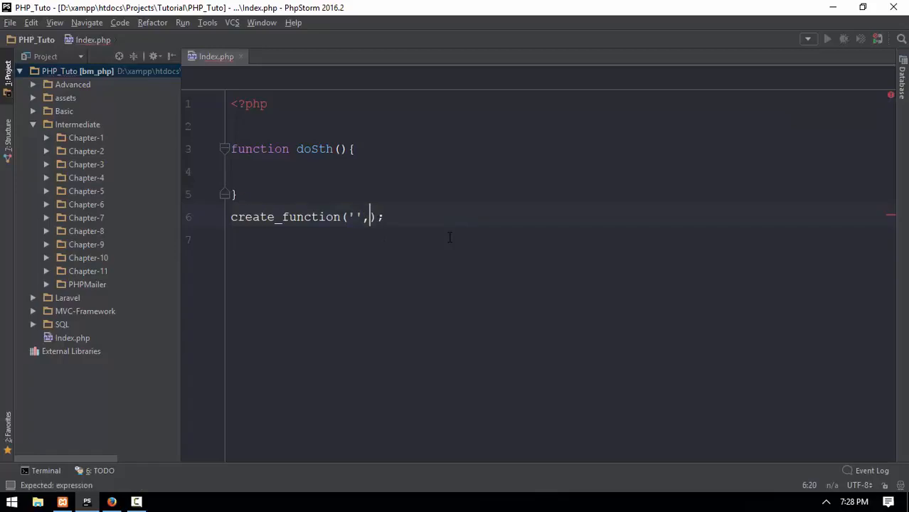
pyautogui.write("''")
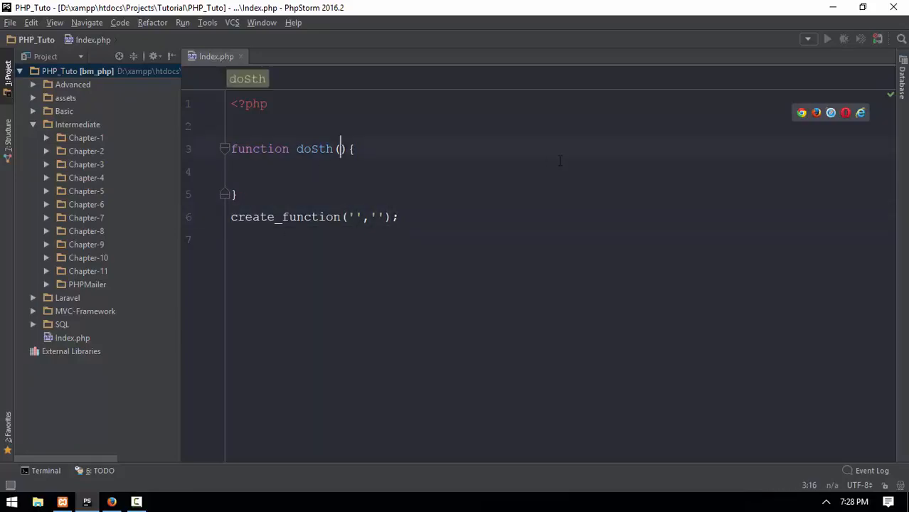
pyautogui.write('a')
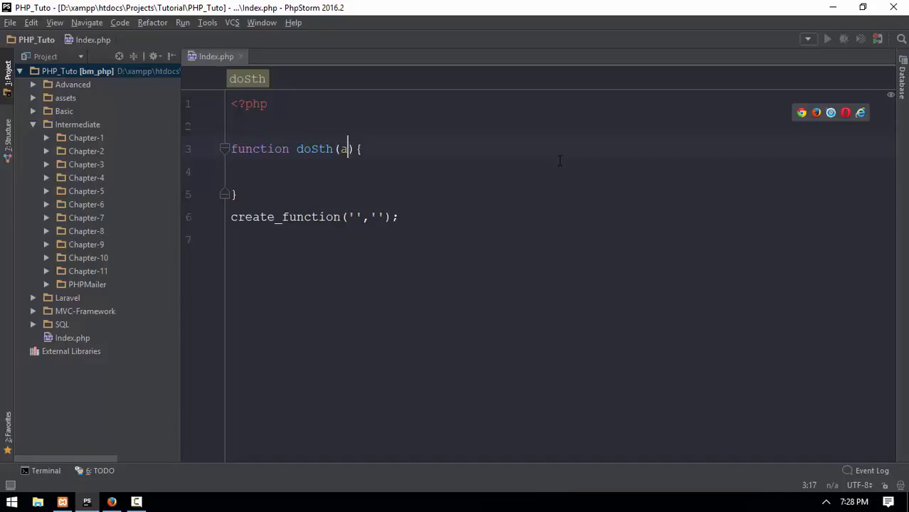
pyautogui.write('$var')
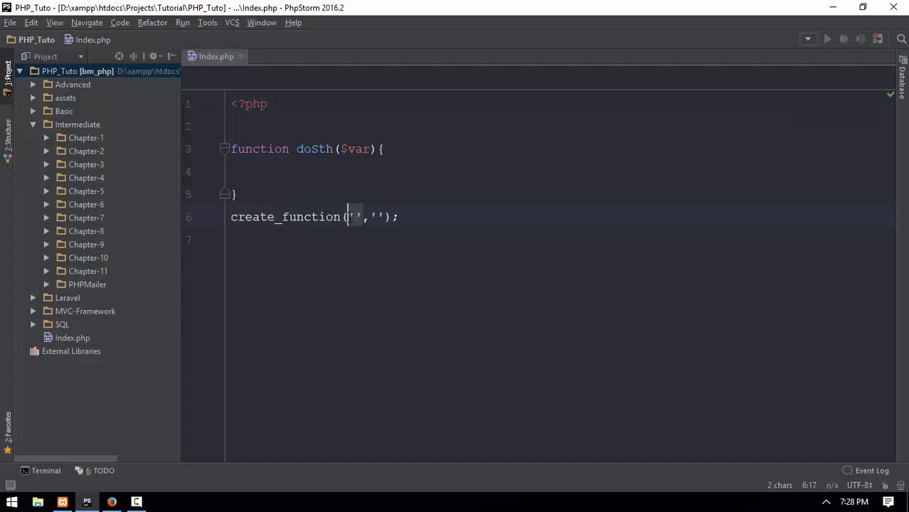
# Make doSth echo "Hello" and put 'echo "Hello";' as create_function's code string
pyautogui.write('echo "')
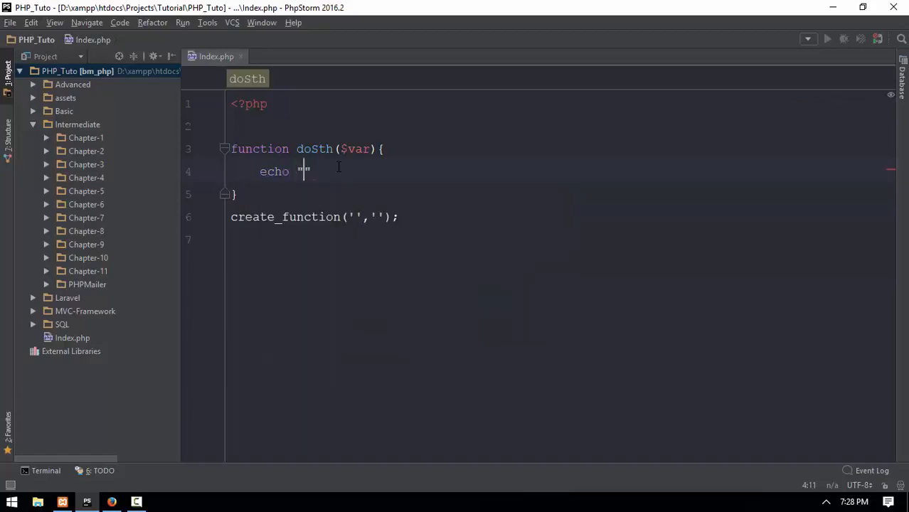
pyautogui.write('Hello')
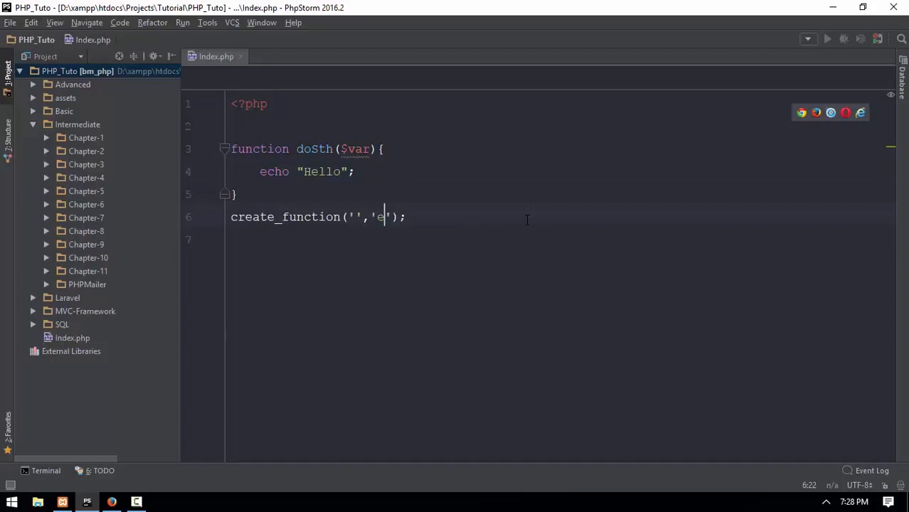
pyautogui.write('cho "')
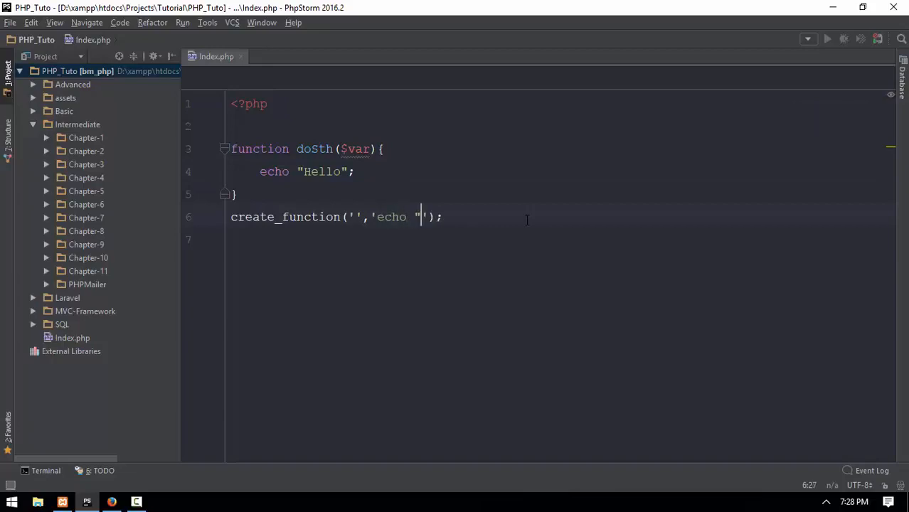
pyautogui.write('Hello";')
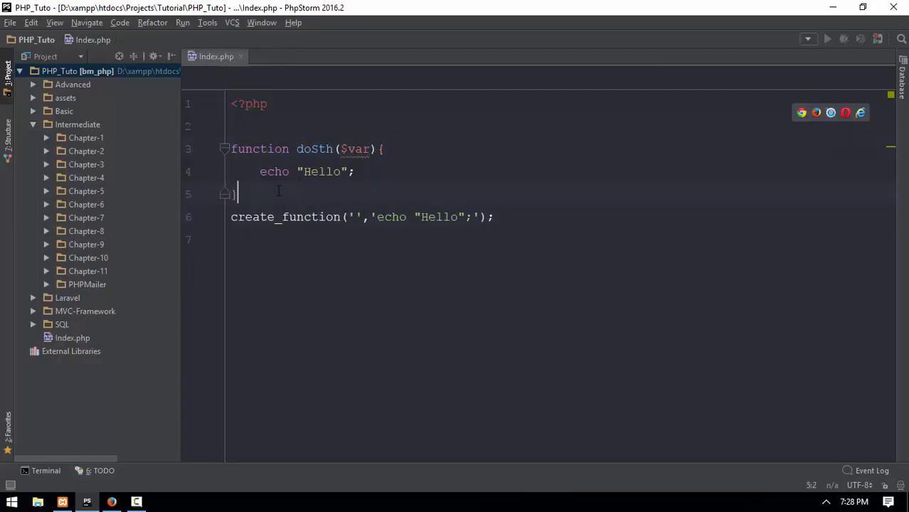
pyautogui.write('doSth(')
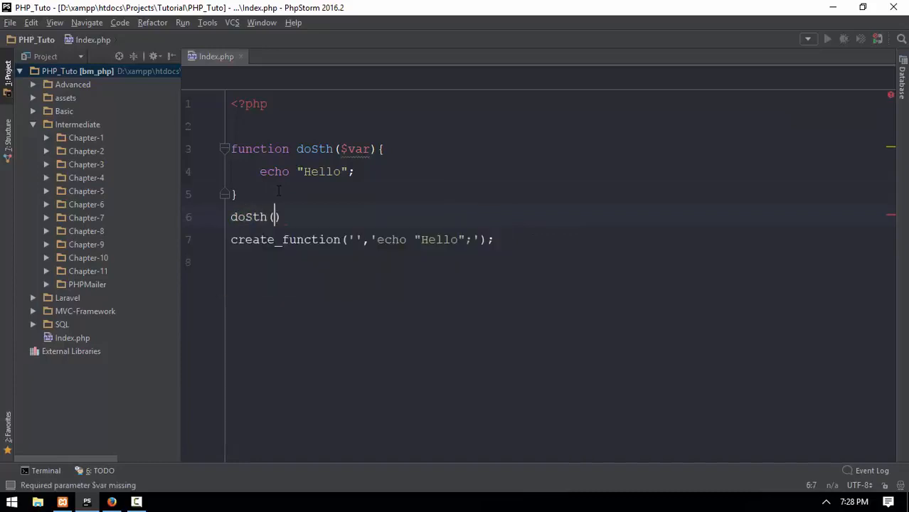
pyautogui.write('""')
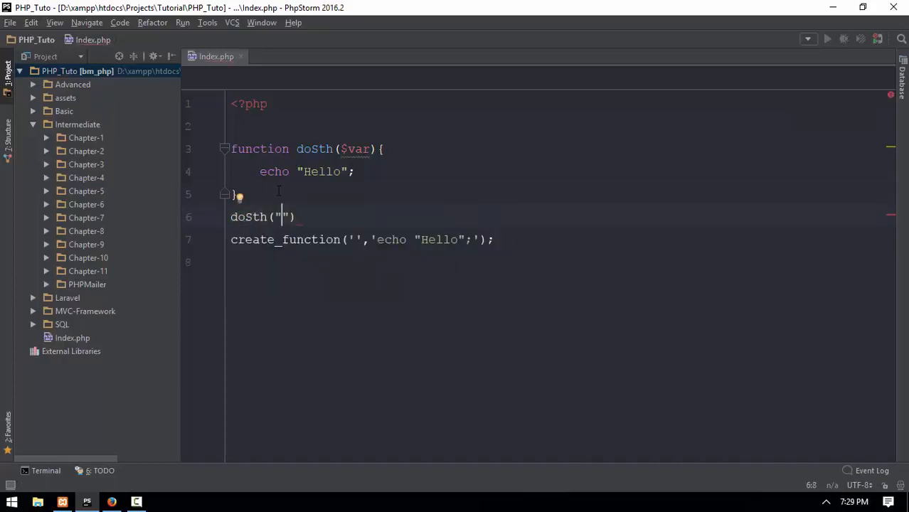
pyautogui.write('So')
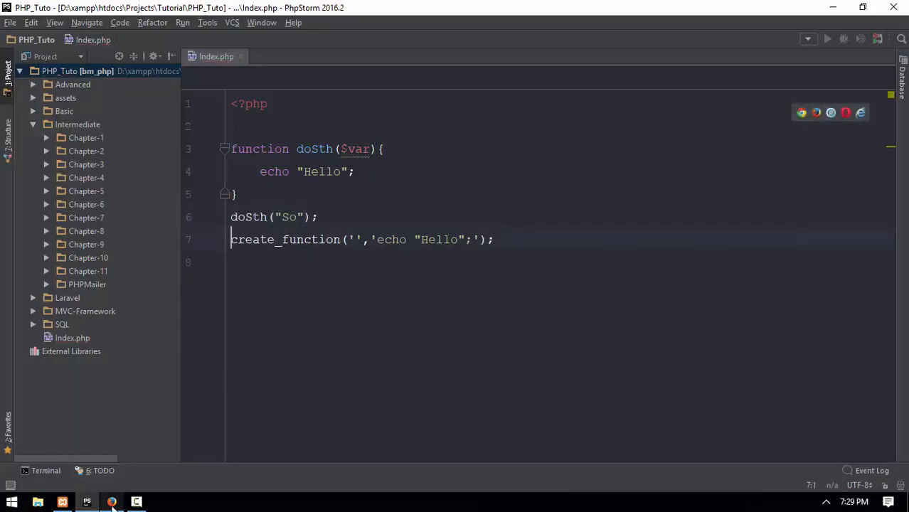
pyautogui.click(111, 502)
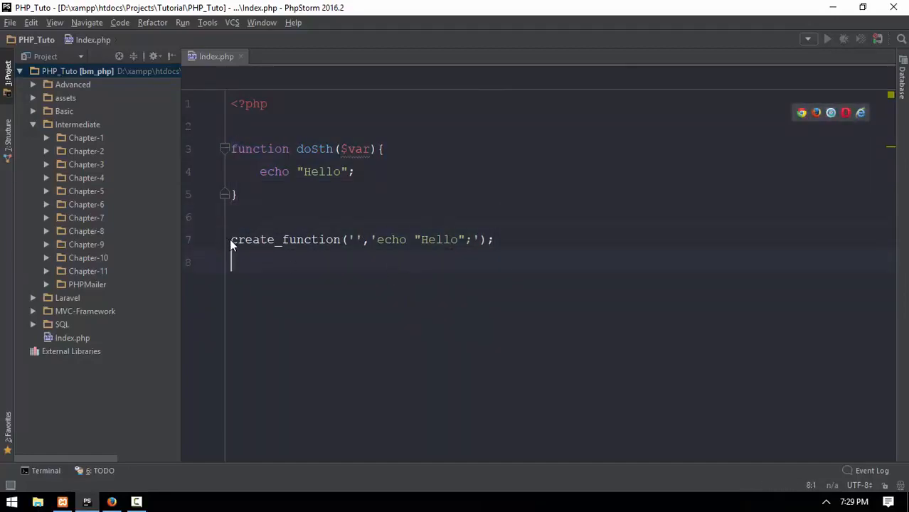
# Assign the create_function result to $greet and call $greet(); on a new line
pyautogui.click(231, 239)
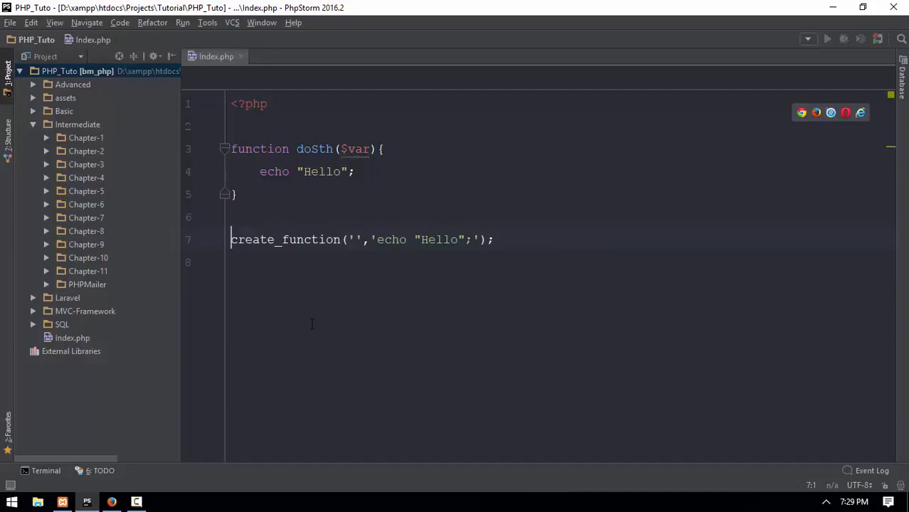
pyautogui.write('$var')
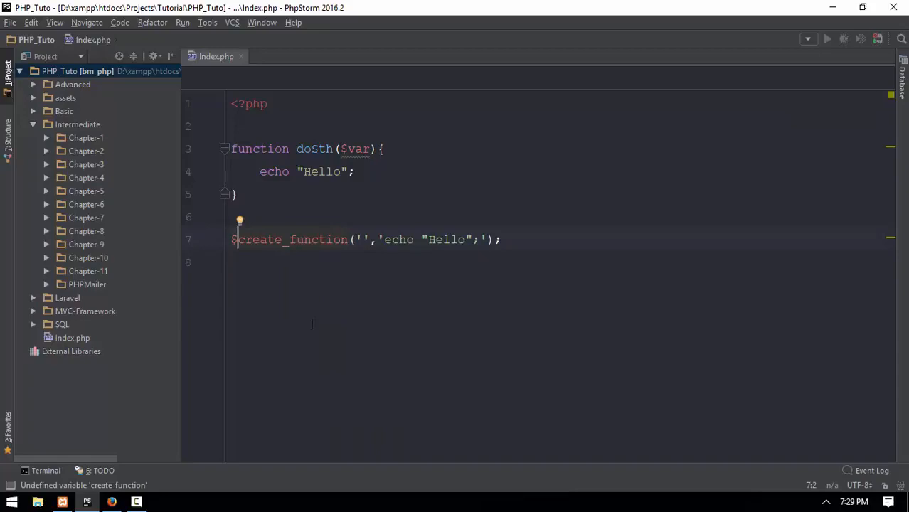
pyautogui.write('greet =')
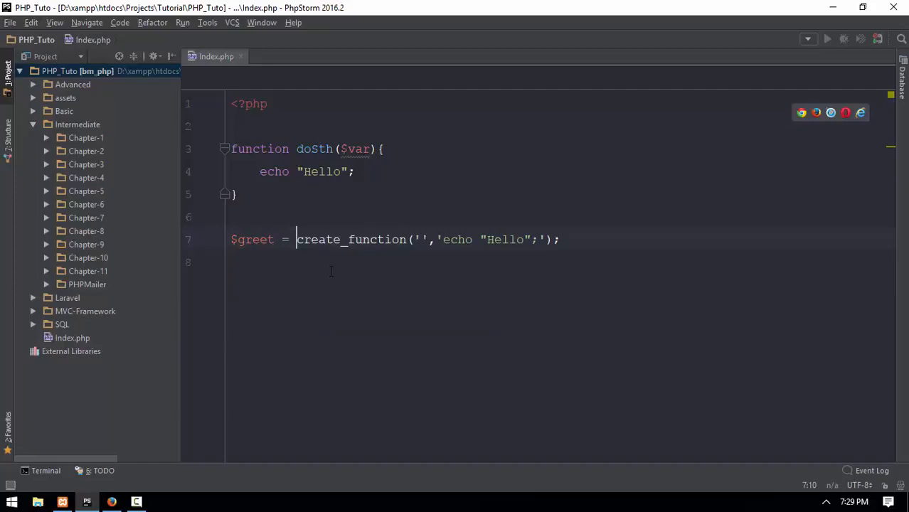
pyautogui.click(244, 239)
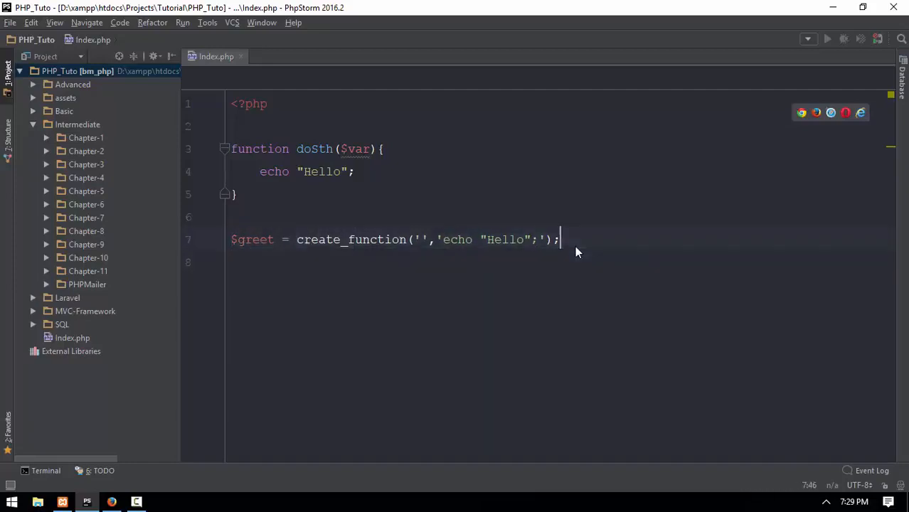
pyautogui.write('$')
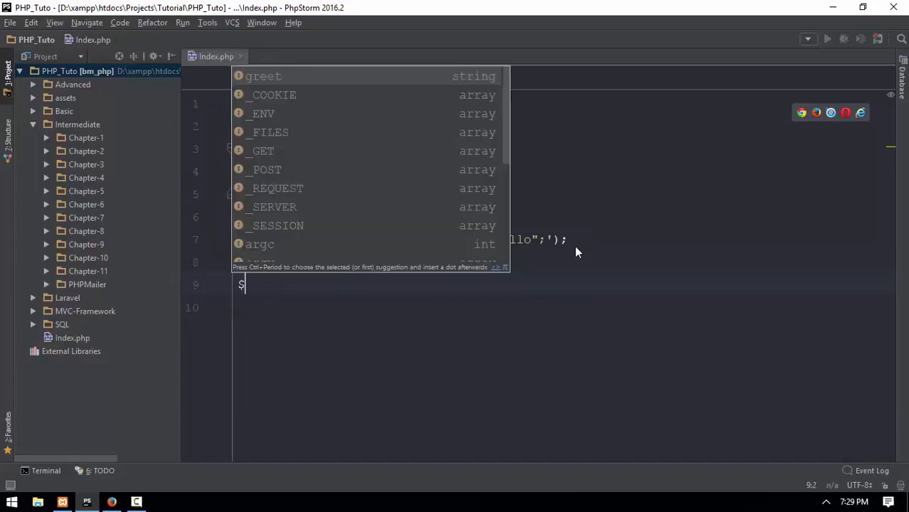
pyautogui.write('greet (')
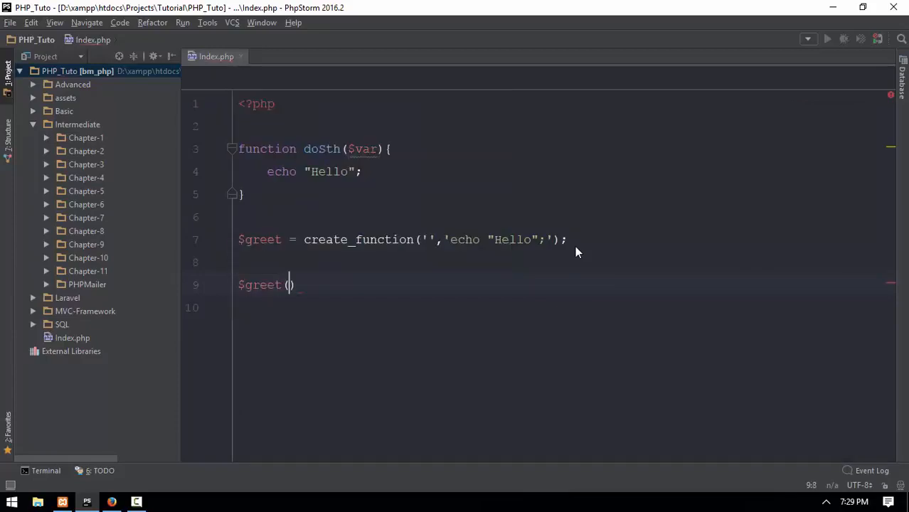
pyautogui.write(';')
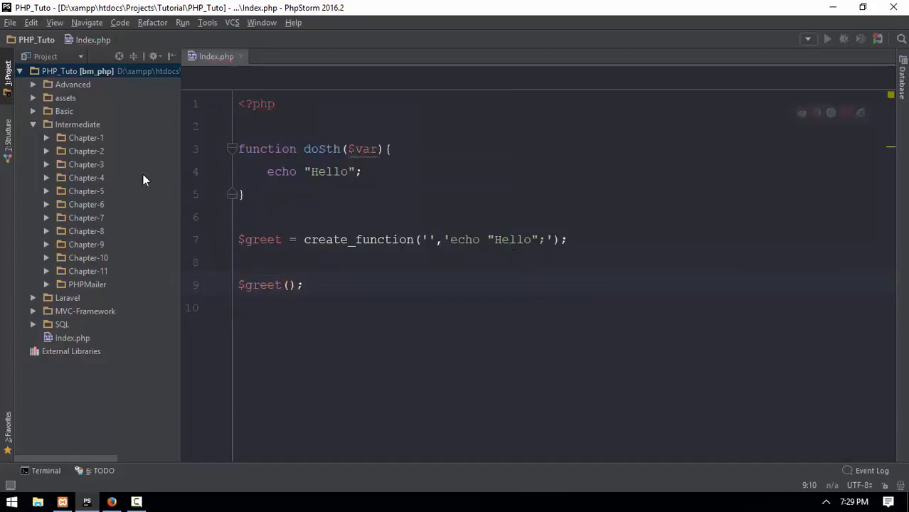
# Check the Hello output in Firefox and return to edit the echoed text
pyautogui.click(111, 502)
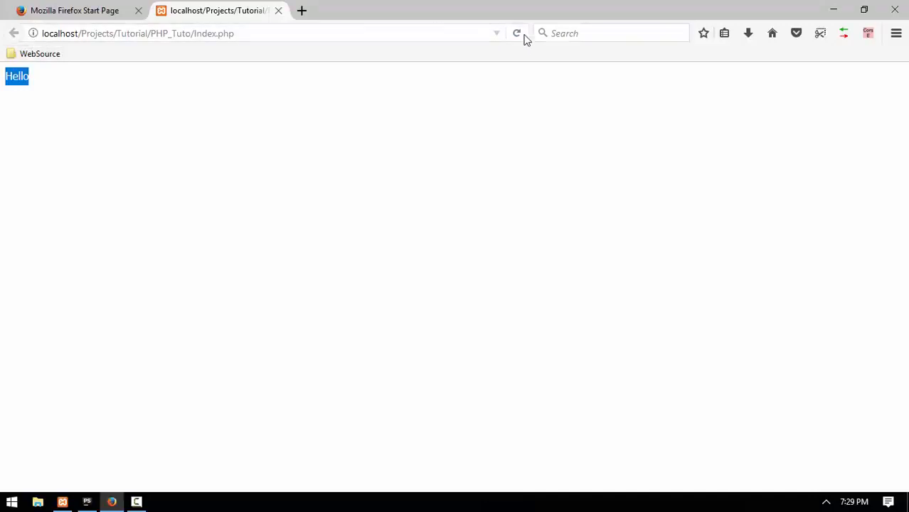
pyautogui.click(86, 501)
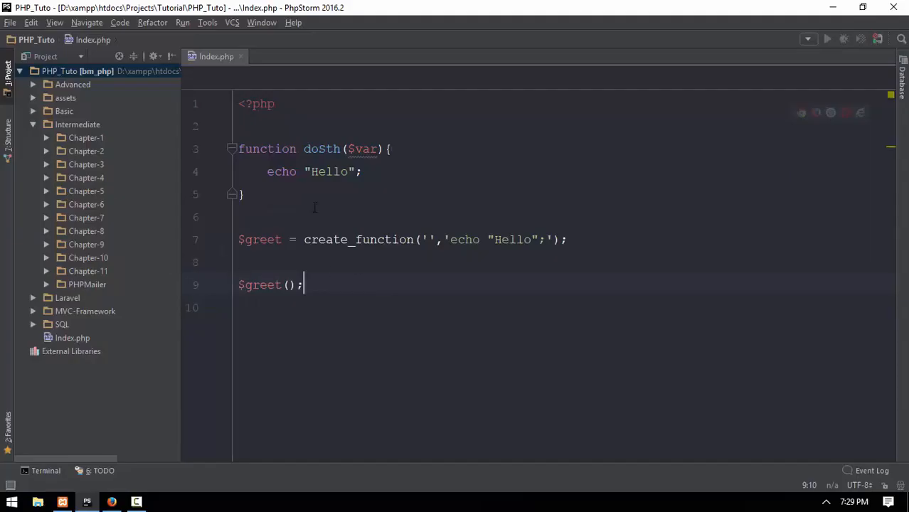
pyautogui.click(255, 216)
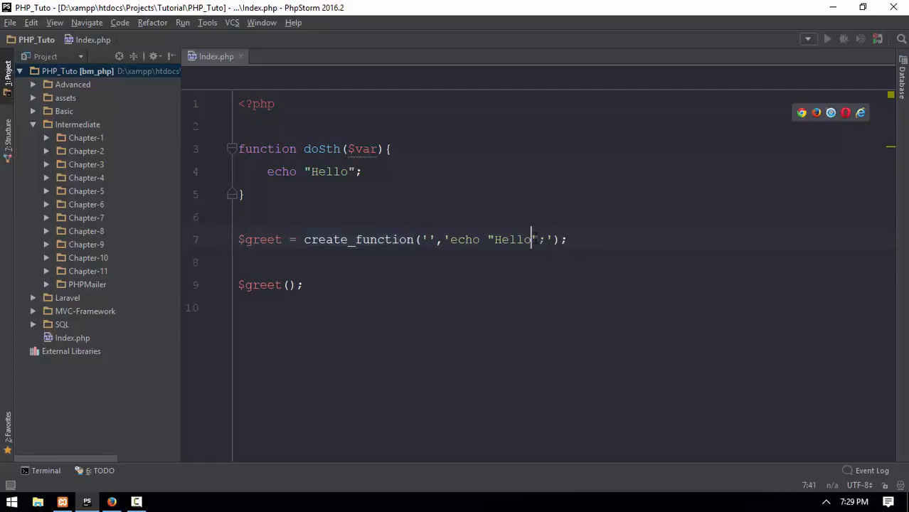
# Change the echoed string to mention Dynamic Function before clearing the code
pyautogui.write('Dynamic')
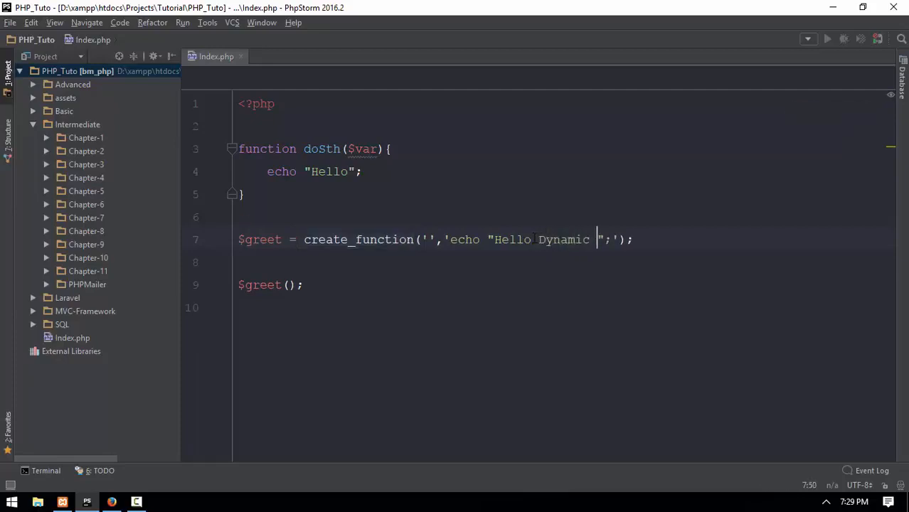
pyautogui.write('Function')
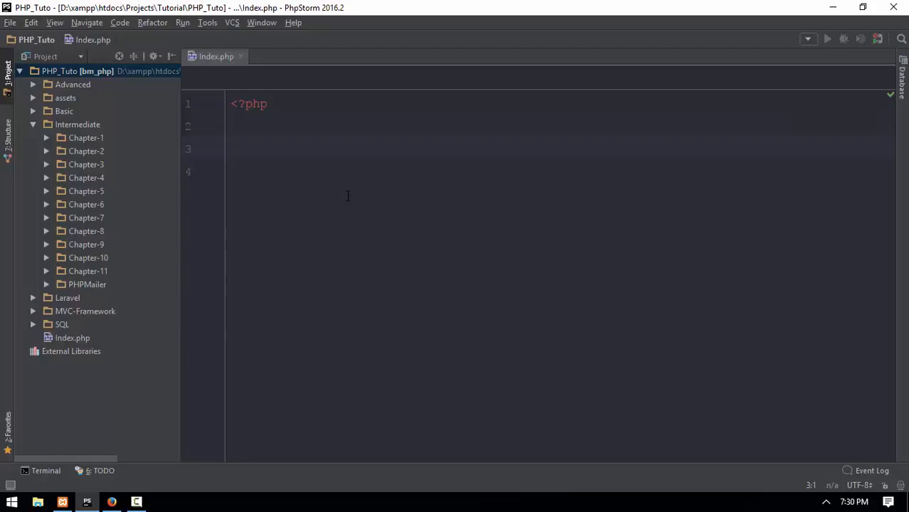
# Write $var = create_function('', ''); on line 3
pyautogui.write('create_function()')
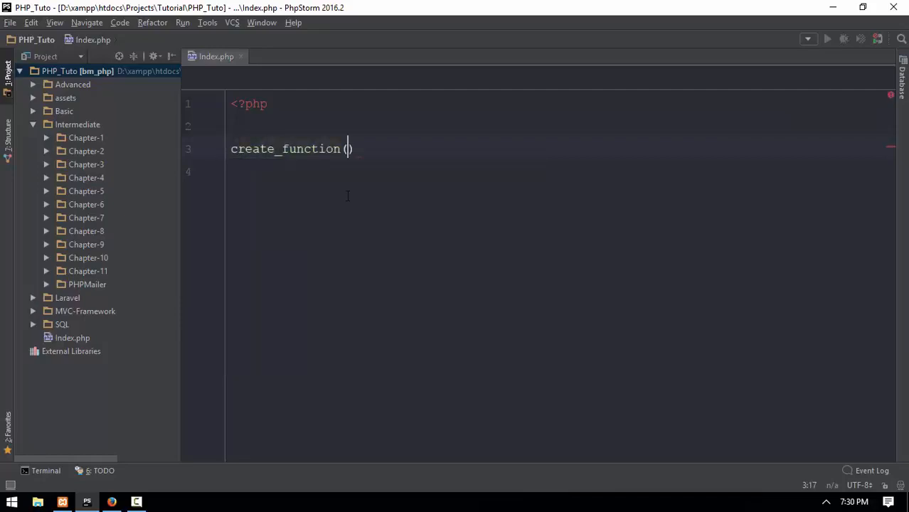
pyautogui.write("'")
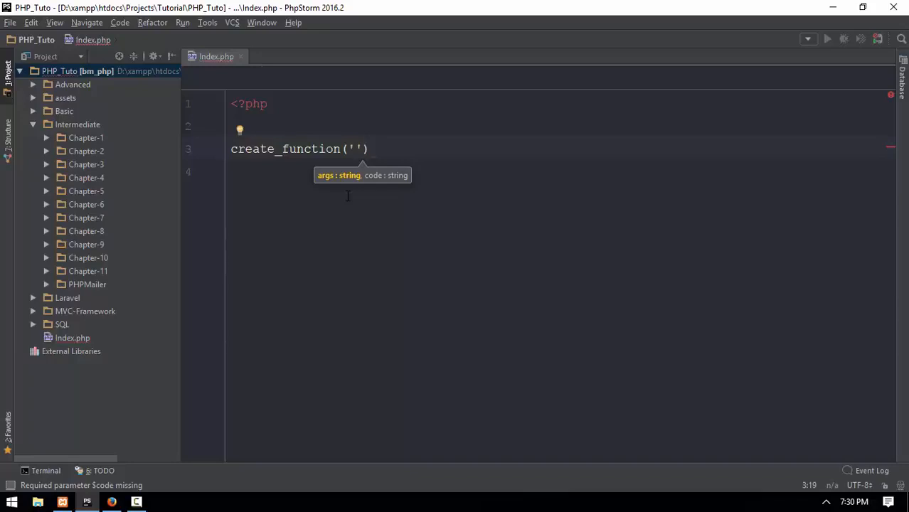
pyautogui.write(", ''")
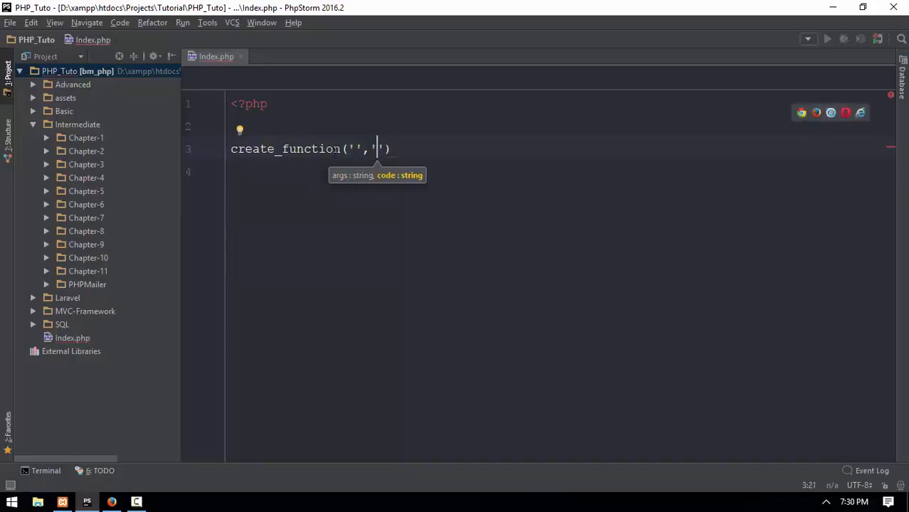
pyautogui.write(');')
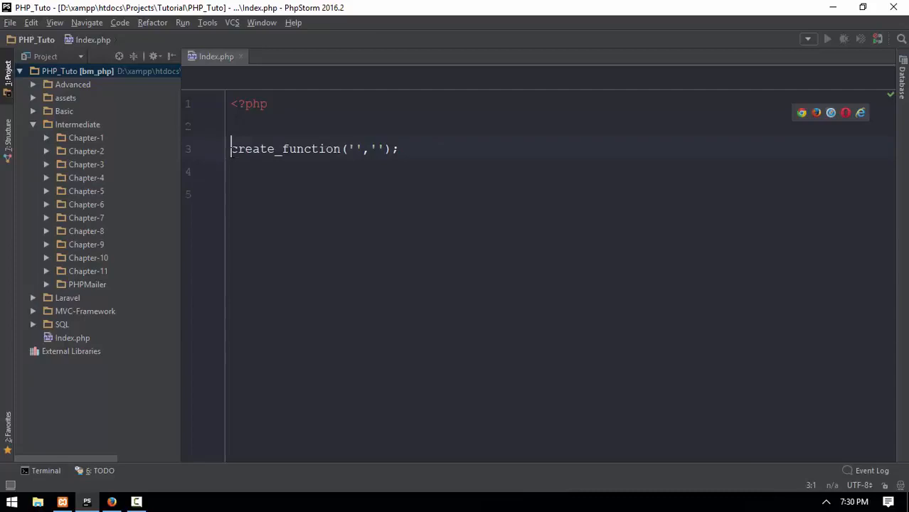
pyautogui.write('$var =')
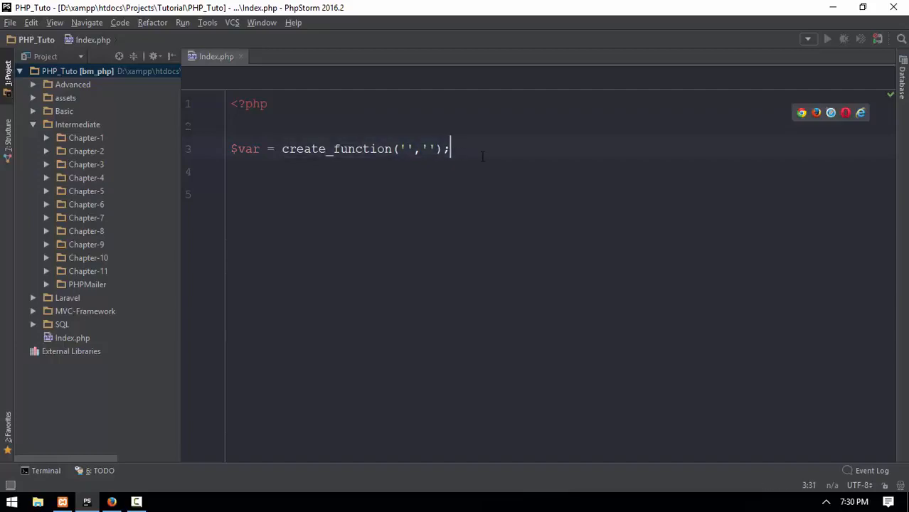
# Call $var(); two lines below and enter create_function's empty code string
pyautogui.write('$var')
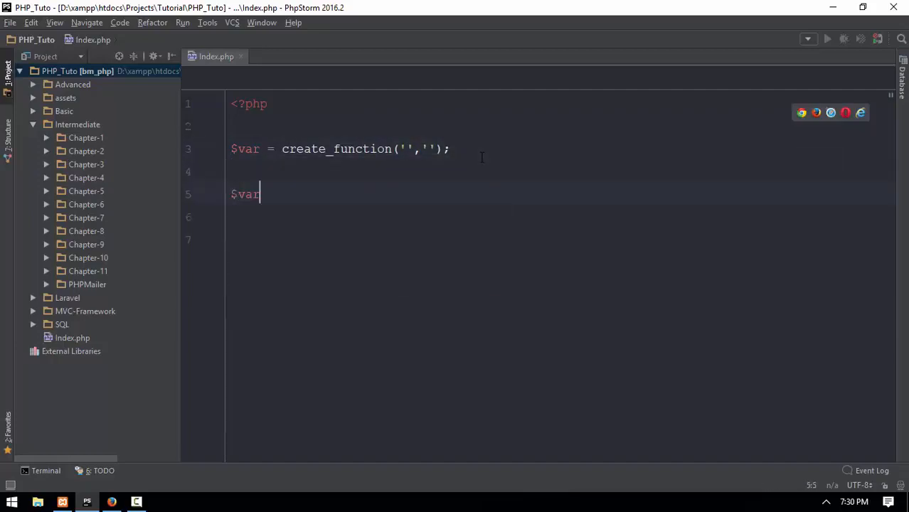
pyautogui.write('();')
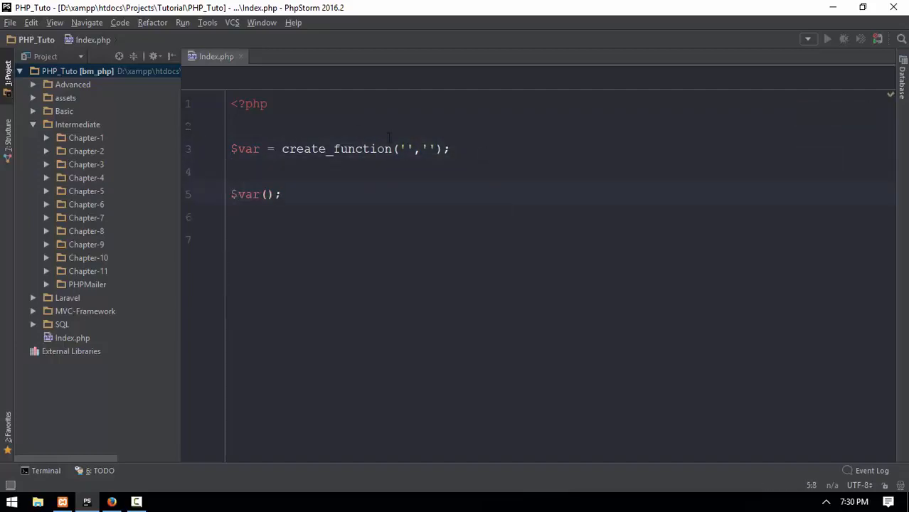
pyautogui.doubleClick(245, 149)
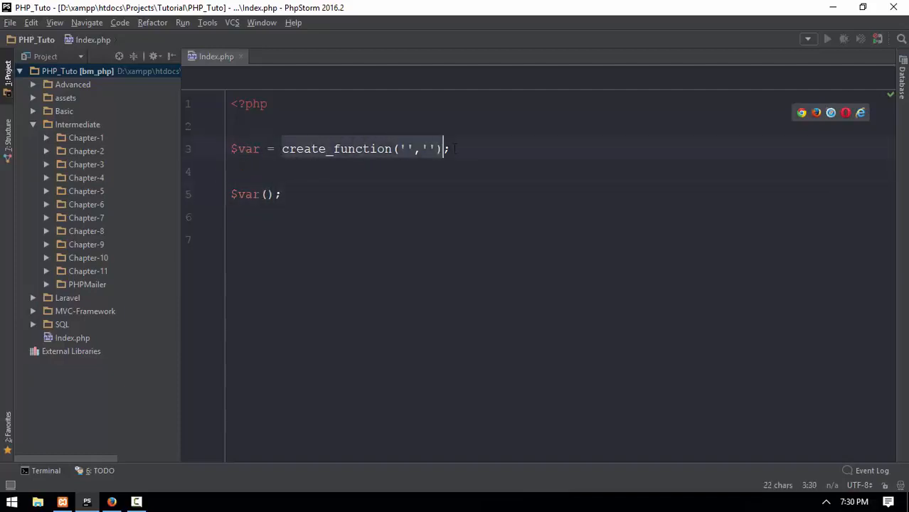
# Fill create_function with '$para1' and code 'echo "LoHel " . $para1;'
pyautogui.write('echo')
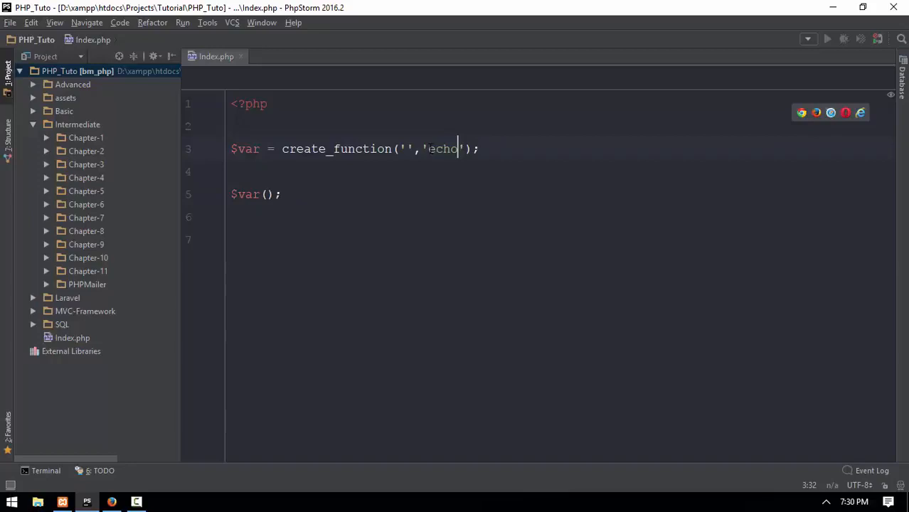
pyautogui.write('"Lo')
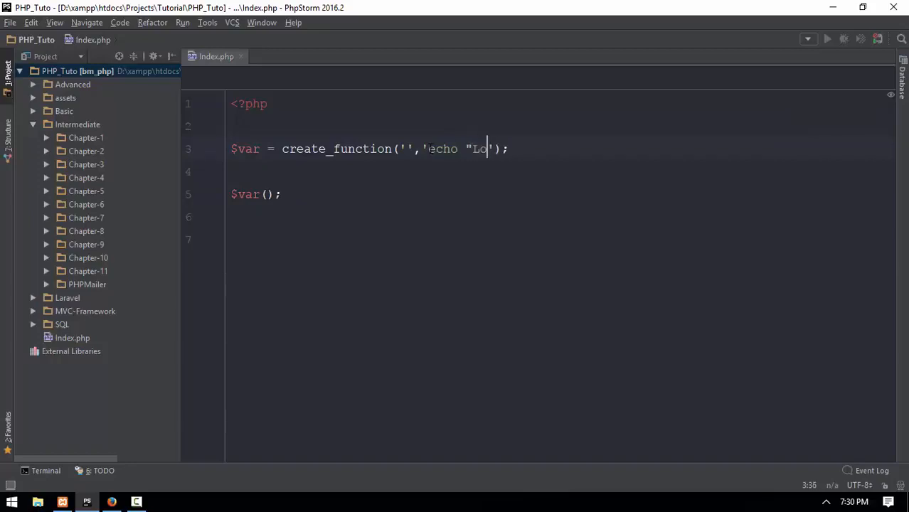
pyautogui.write('Hel";')
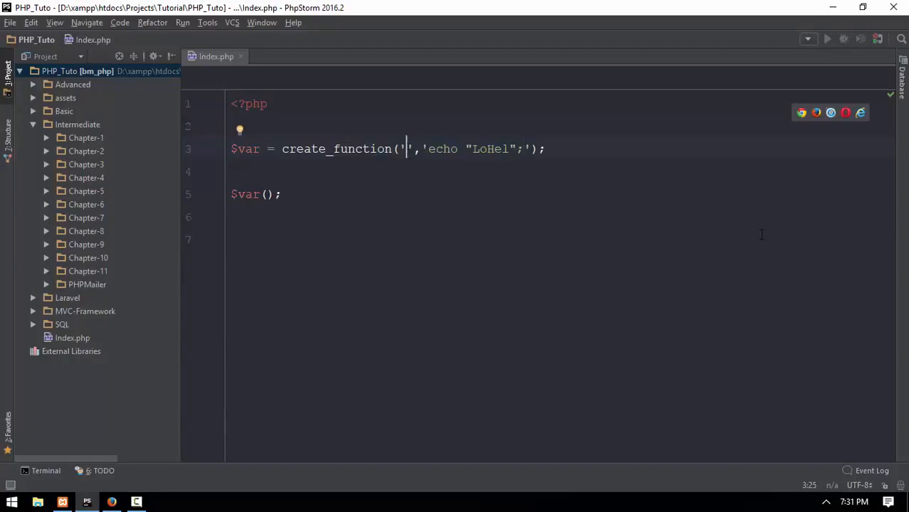
pyautogui.write('$para1')
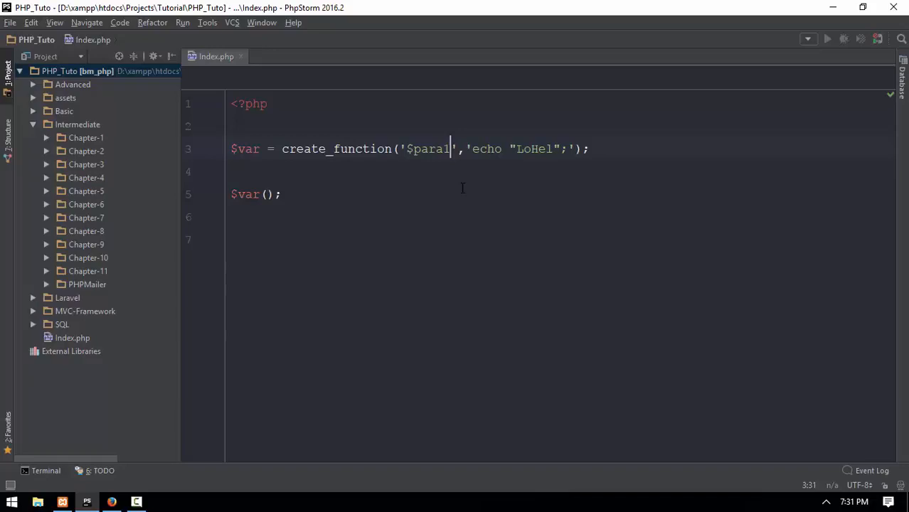
# Change the call to $var("Mg Mg","Aung Aung");
pyautogui.write('"')
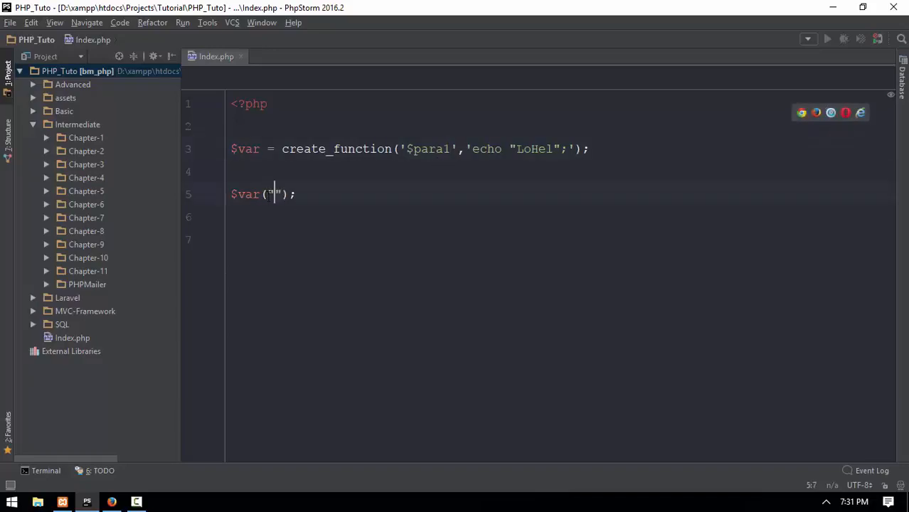
pyautogui.write('Mg Mg')
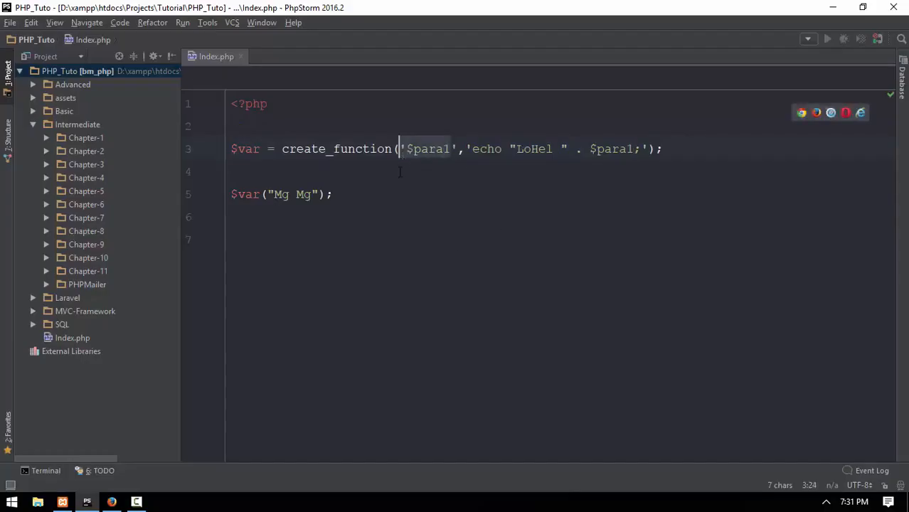
pyautogui.write(',"Aung Aung"')
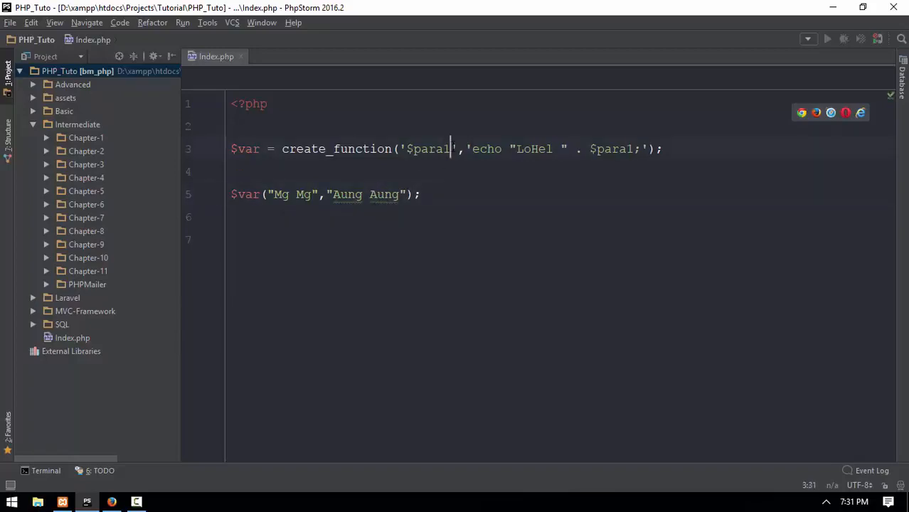
# Add $para2 to the argument string and echo 'First Person is' after a <br>
pyautogui.write(',$para')
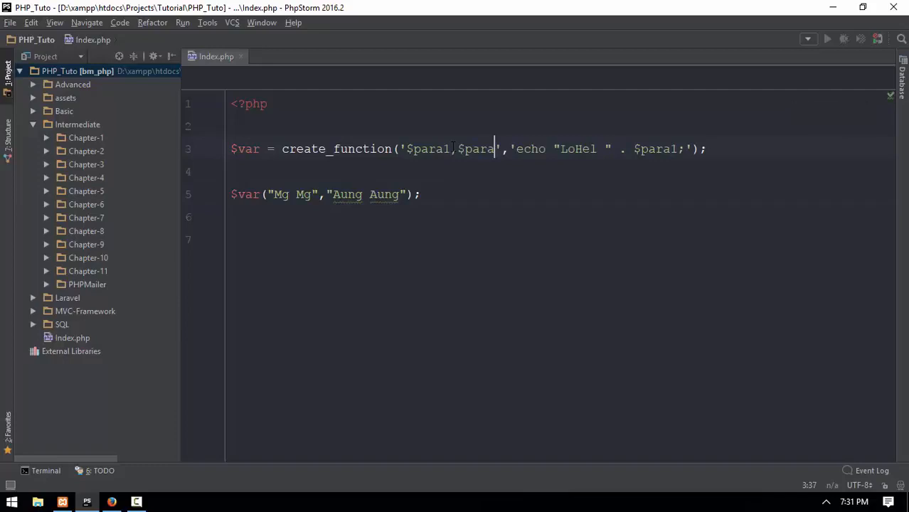
pyautogui.write('2')
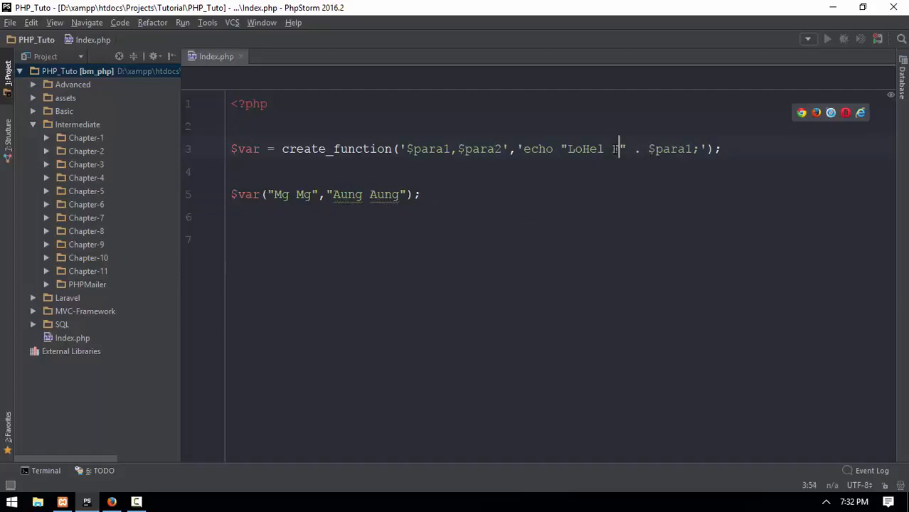
pyautogui.write('irst Person is')
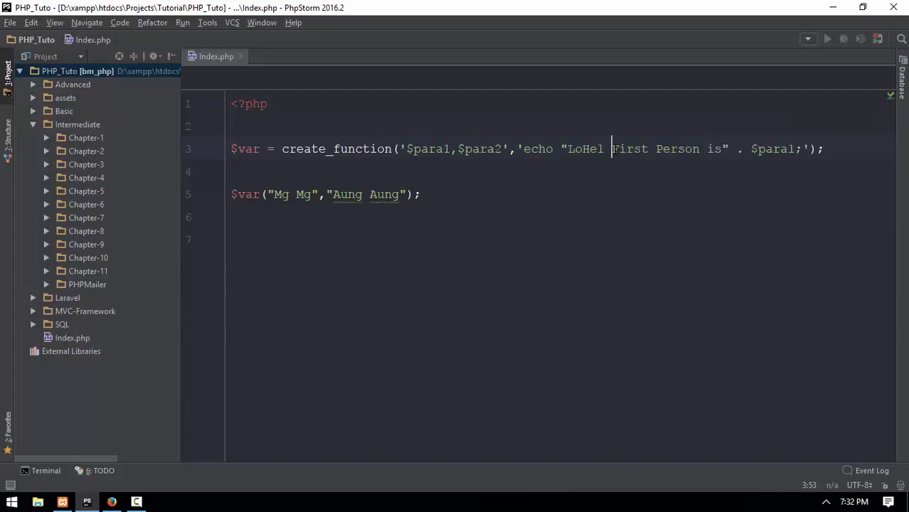
pyautogui.write('<br>')
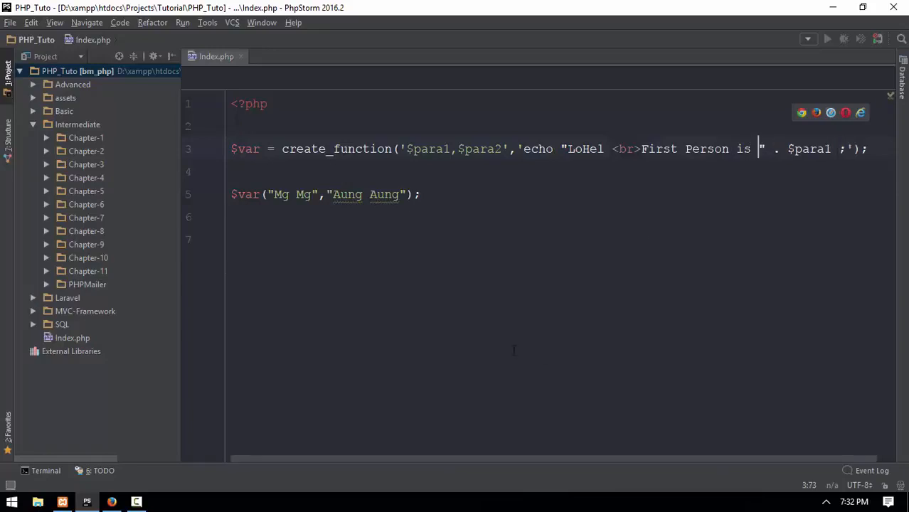
# Append " second Person is " . $para2 to the echo after $para1
pyautogui.click(7, 71)
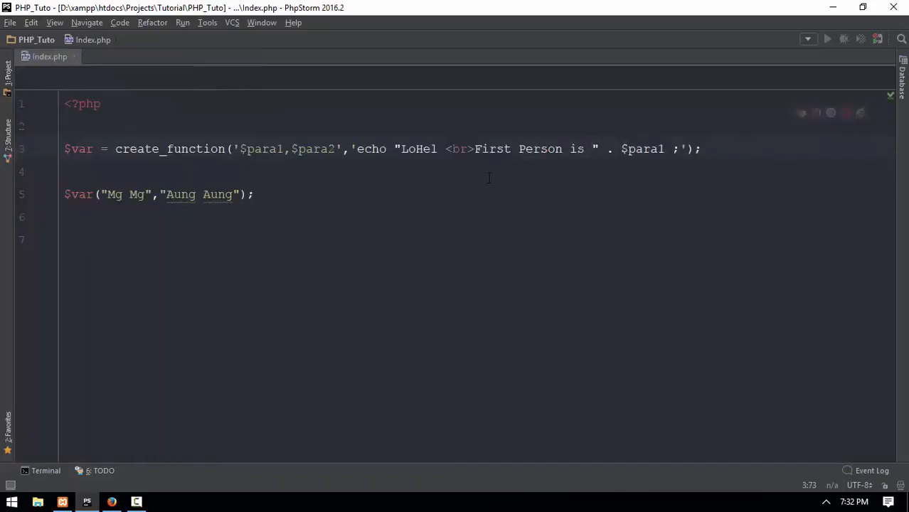
pyautogui.click(399, 150)
pyautogui.write('.  ')
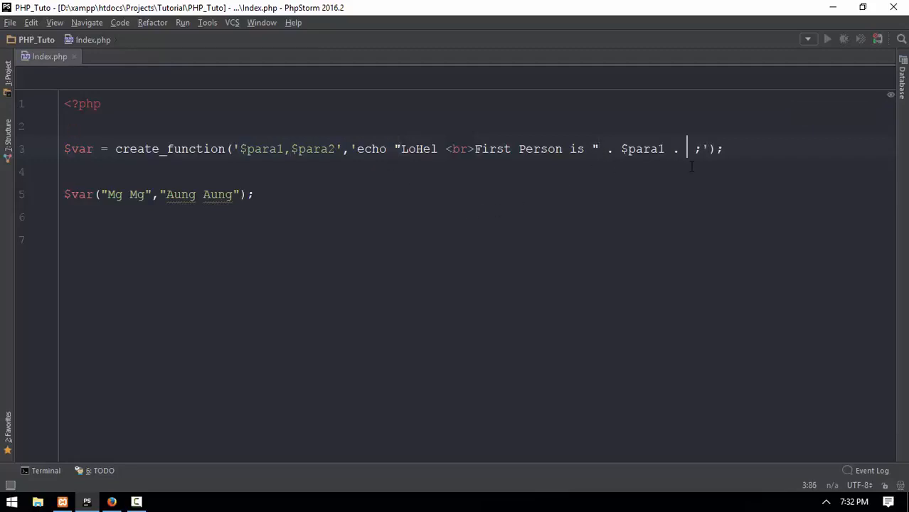
pyautogui.write('"')
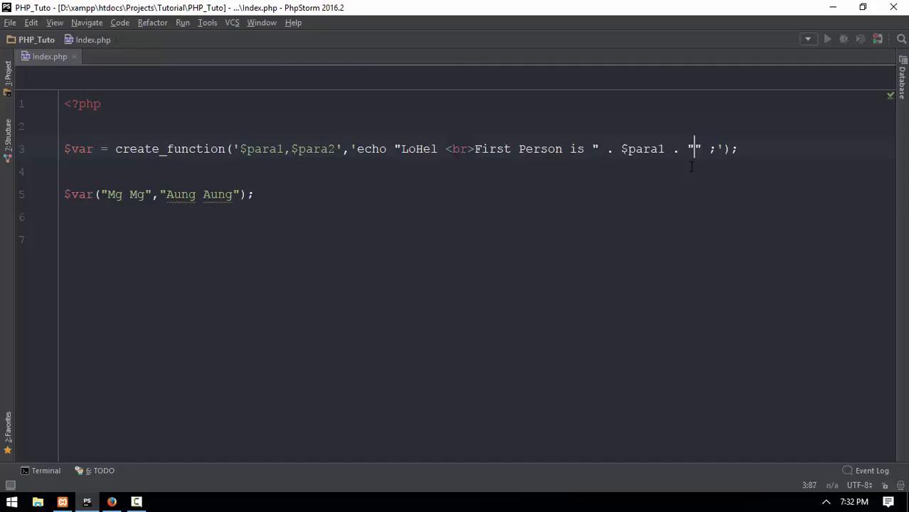
pyautogui.write('second Pe')
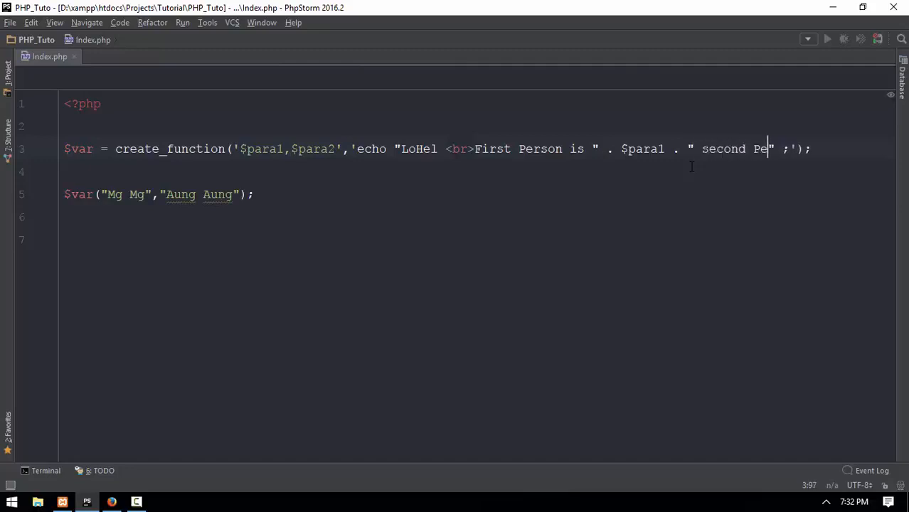
pyautogui.write('rson is')
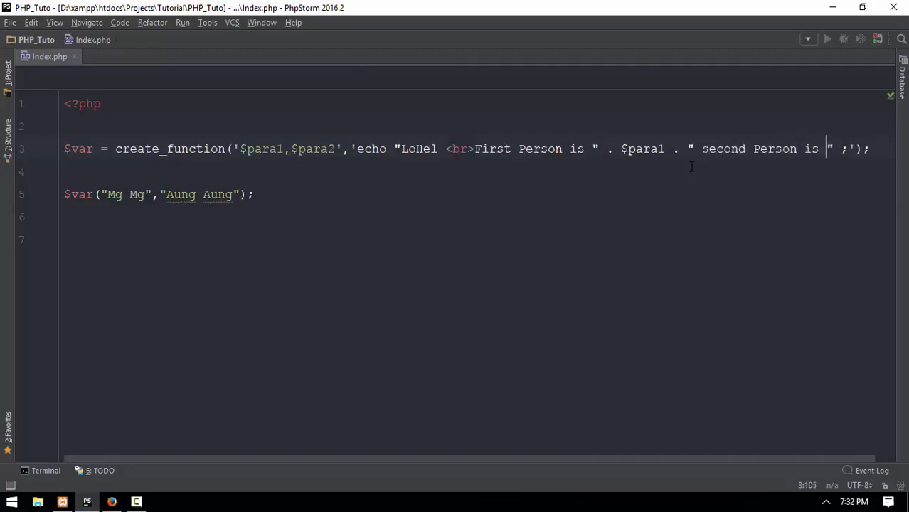
pyautogui.write('.')
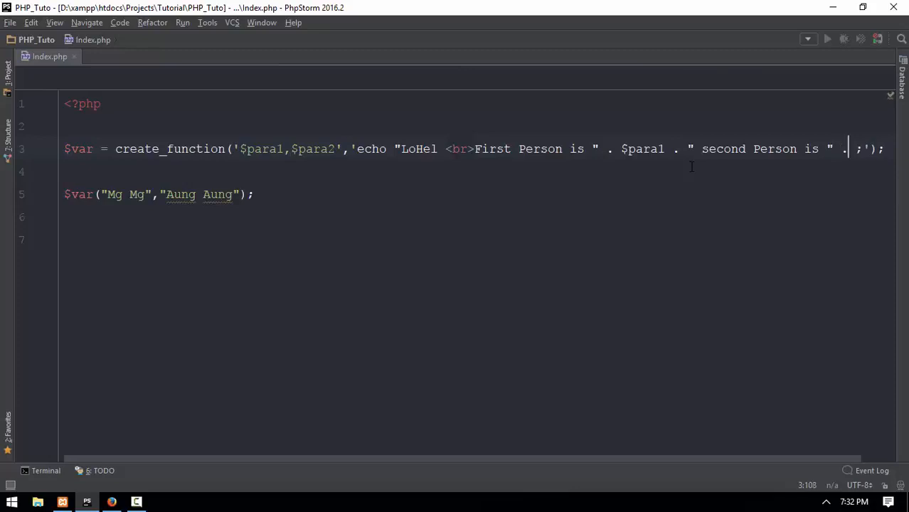
pyautogui.write('$pera')
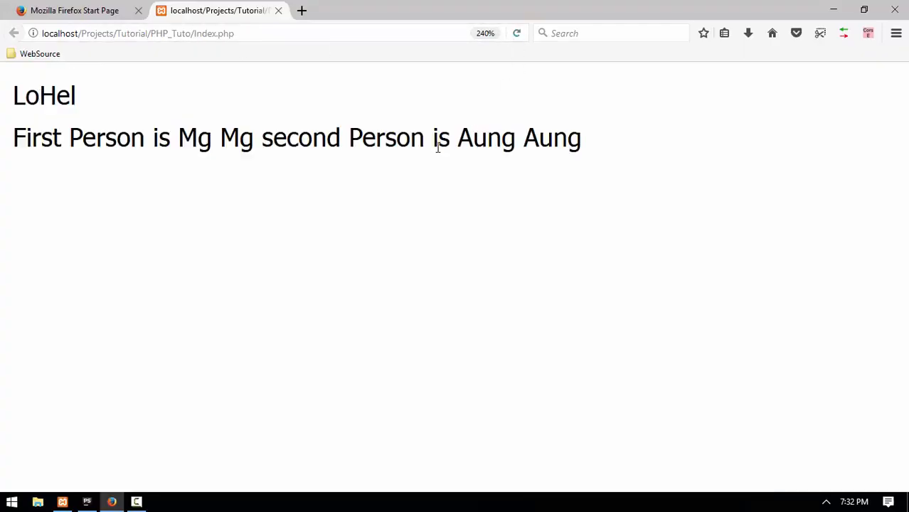
# Insert a <br> before 'second Person is' so the second person shows on its own line
pyautogui.moveTo(13, 137); pyautogui.dragTo(273, 136)
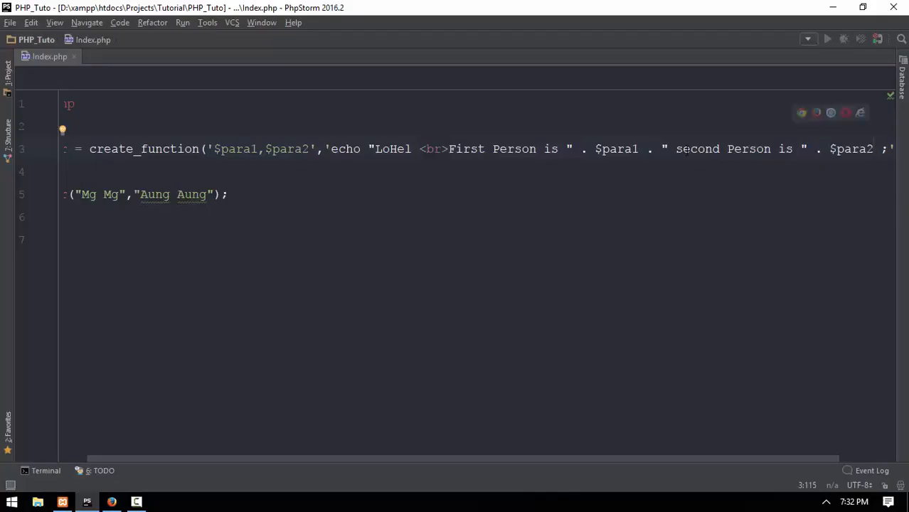
pyautogui.doubleClick(696, 149)
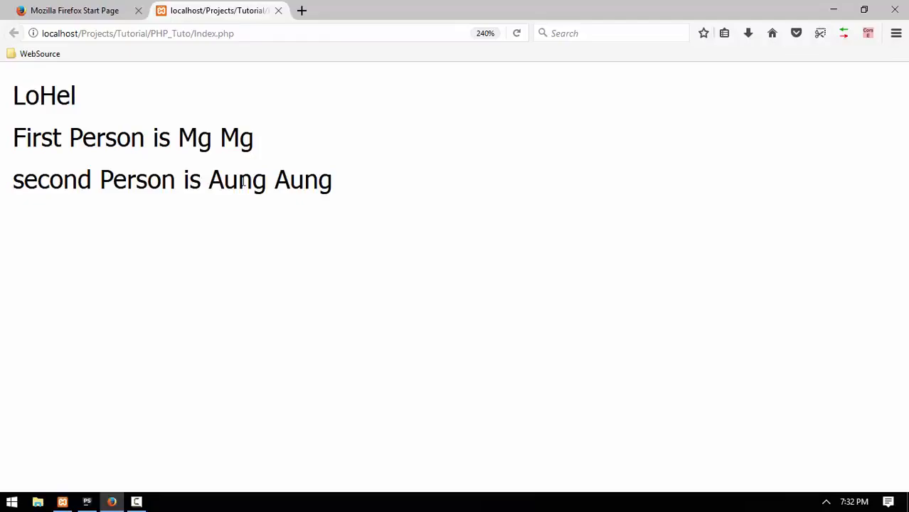
pyautogui.click(87, 502)
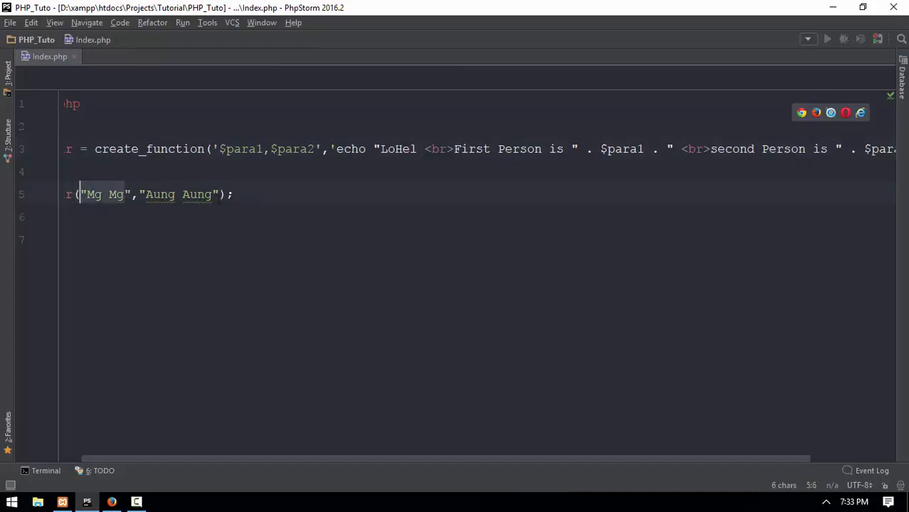
pyautogui.moveTo(198, 194)
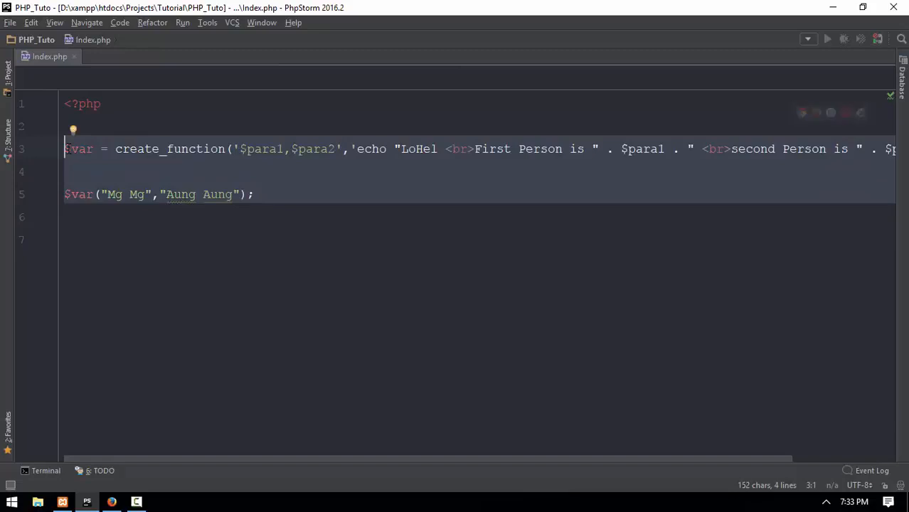
# Write $greet = create_function('',''); via autocomplete
pyautogui.write('create')
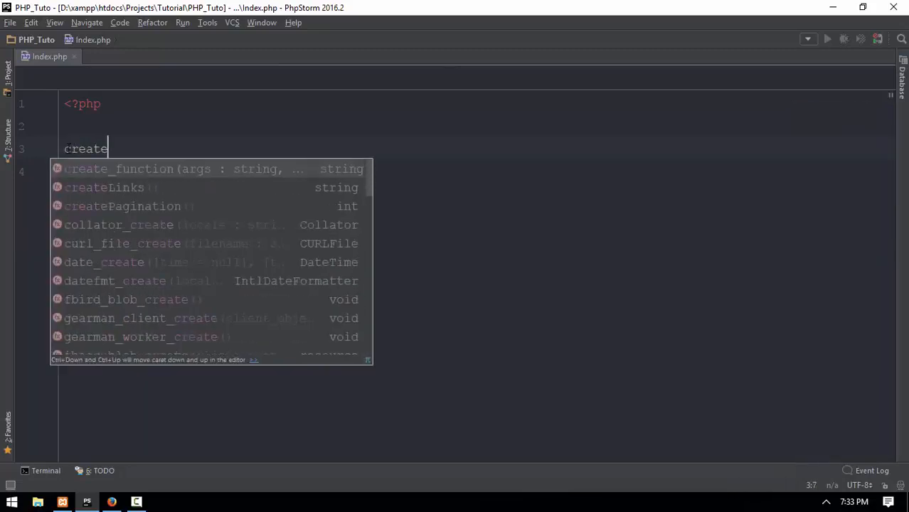
pyautogui.click(118, 168)
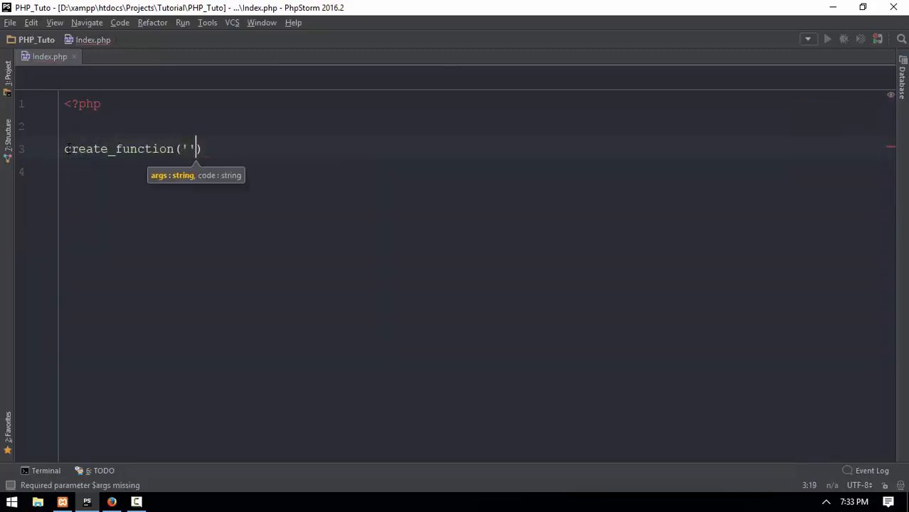
pyautogui.write(",''")
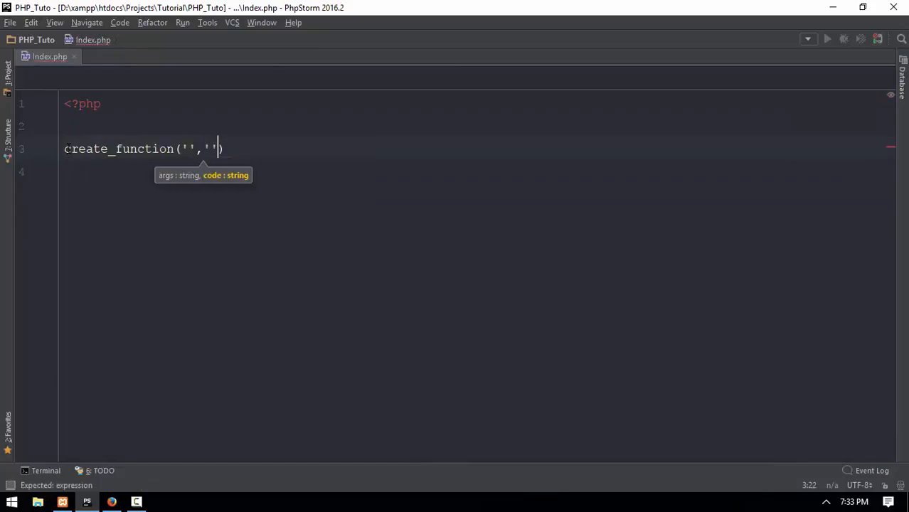
pyautogui.write(';')
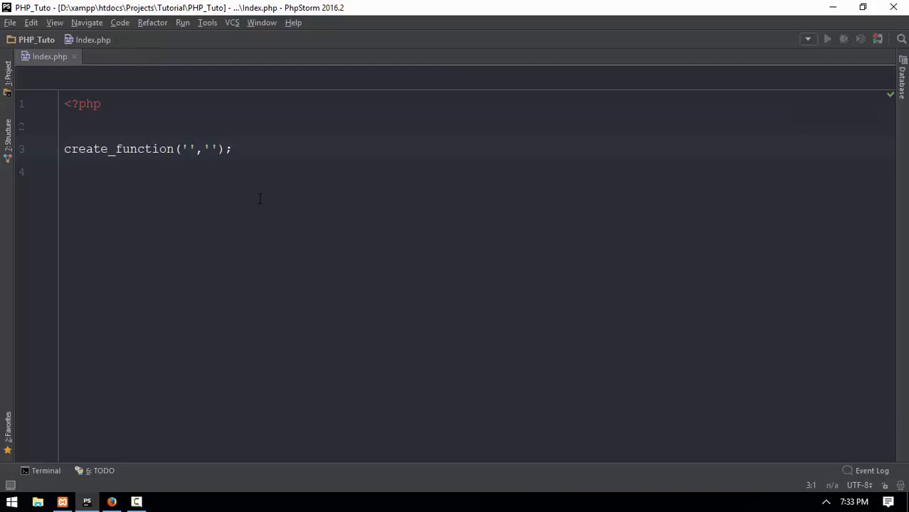
pyautogui.write('$gr')
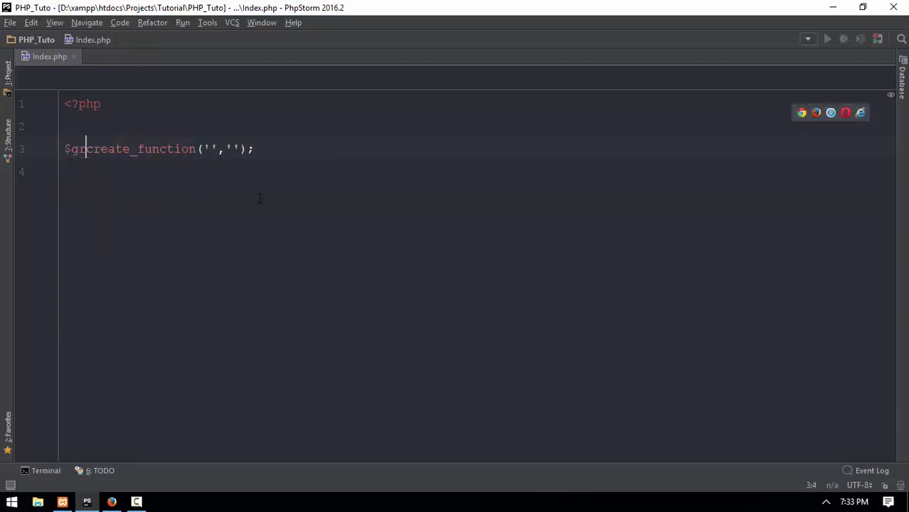
pyautogui.write('eet =')
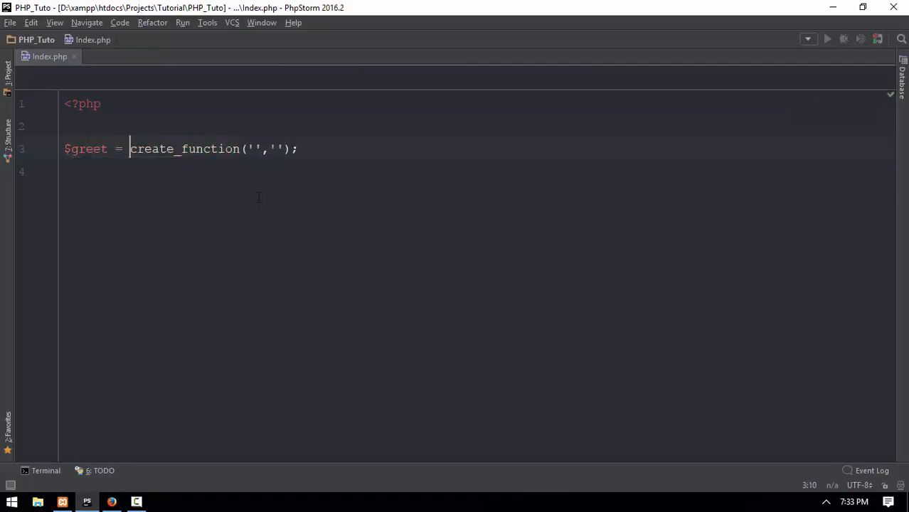
# Call $greet(["One","Two"],["Three","Four"]);
pyautogui.write('$greet')
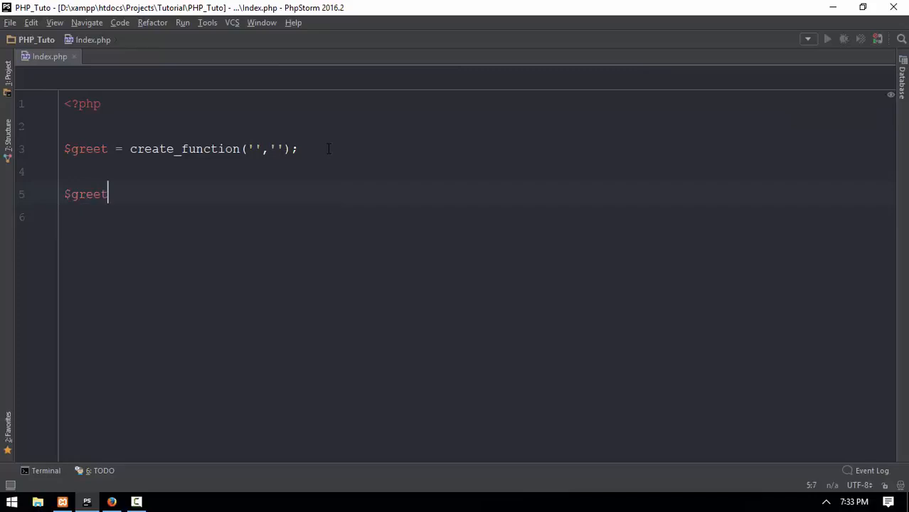
pyautogui.write('();')
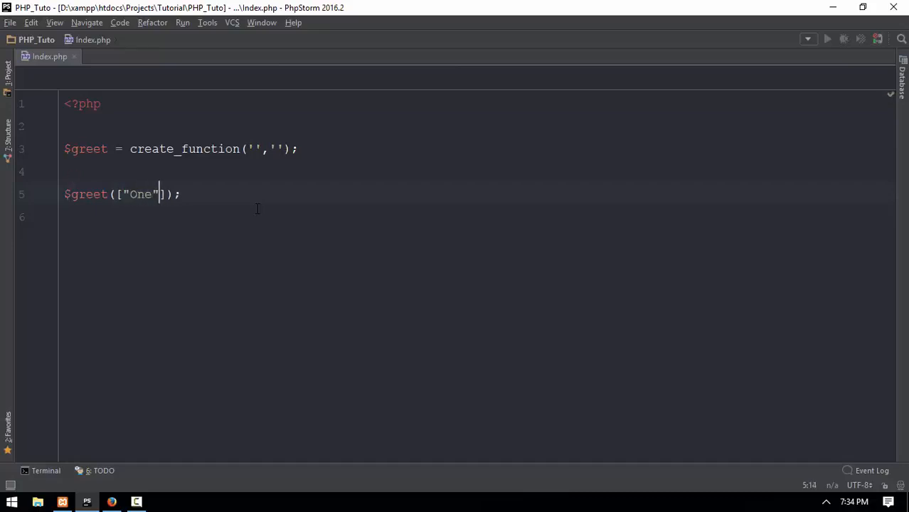
pyautogui.write(',"Two"')
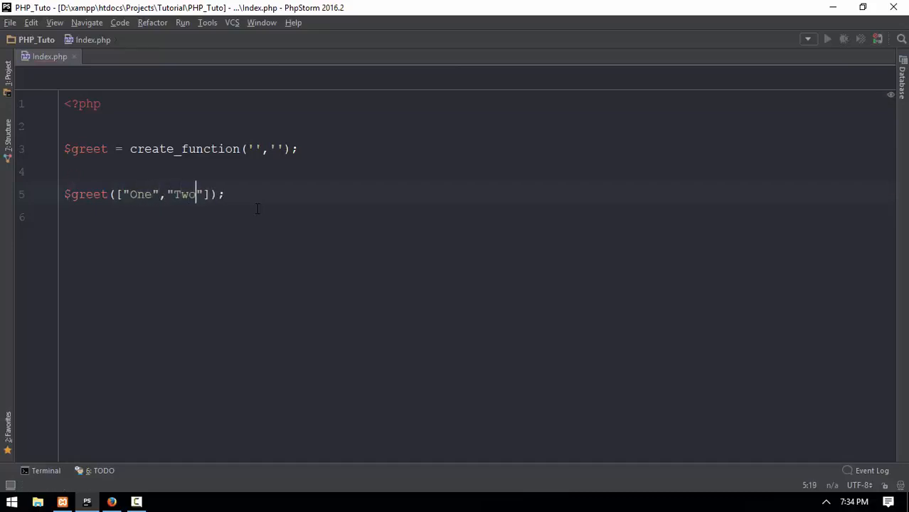
pyautogui.write(',')
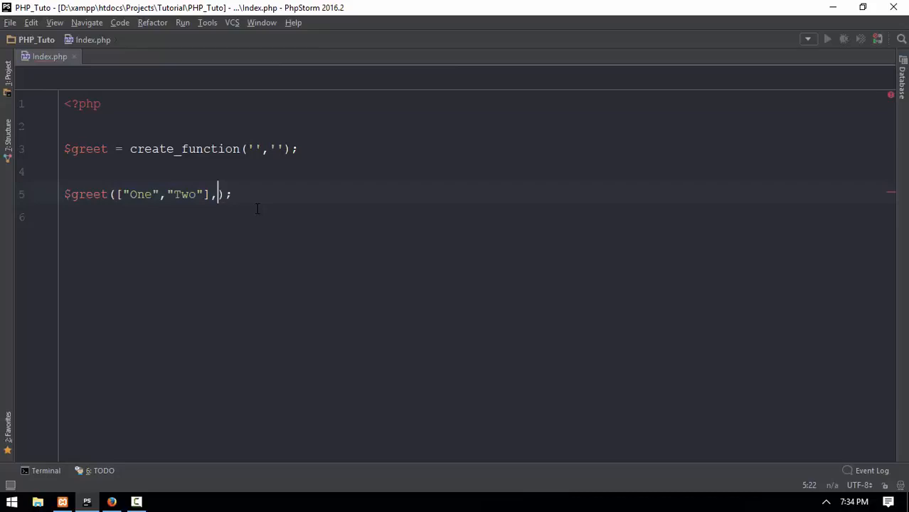
pyautogui.write('[]')
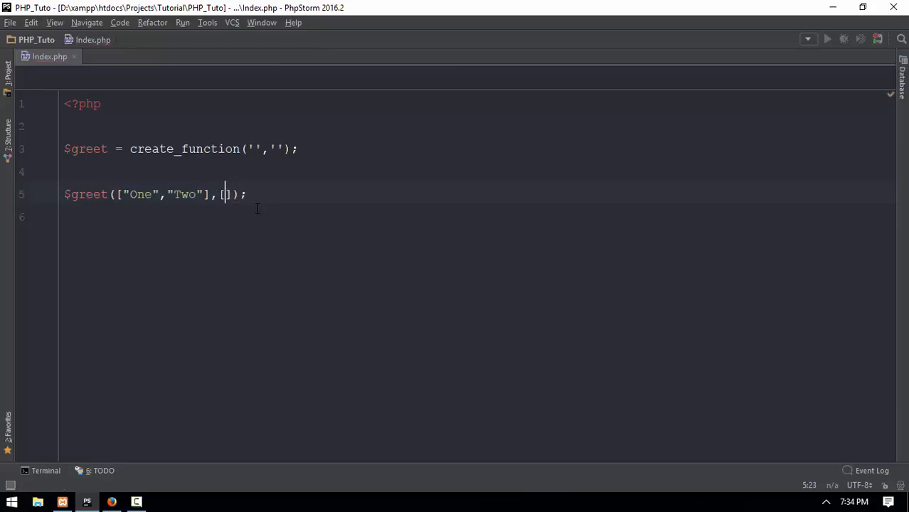
pyautogui.write('"Three","Four')
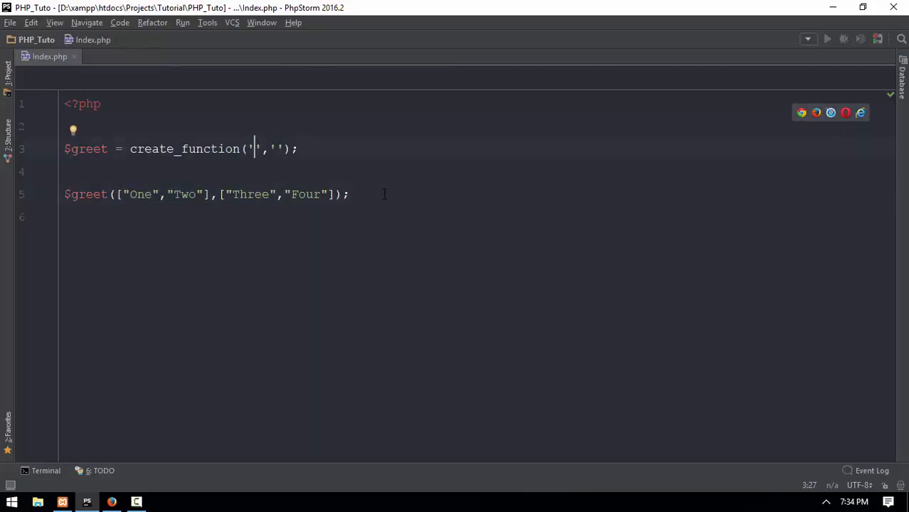
# Declare the create_function parameters as $para1 and $para2
pyautogui.write('$para1')
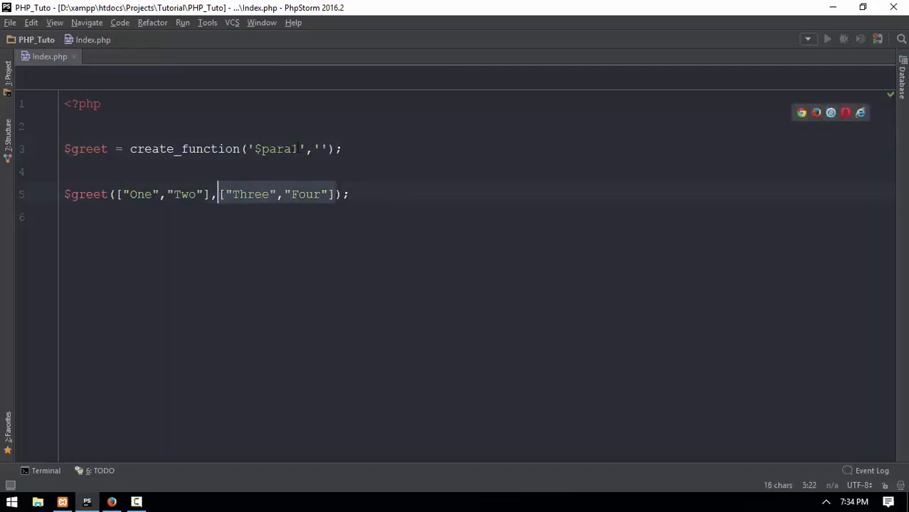
pyautogui.write(',$')
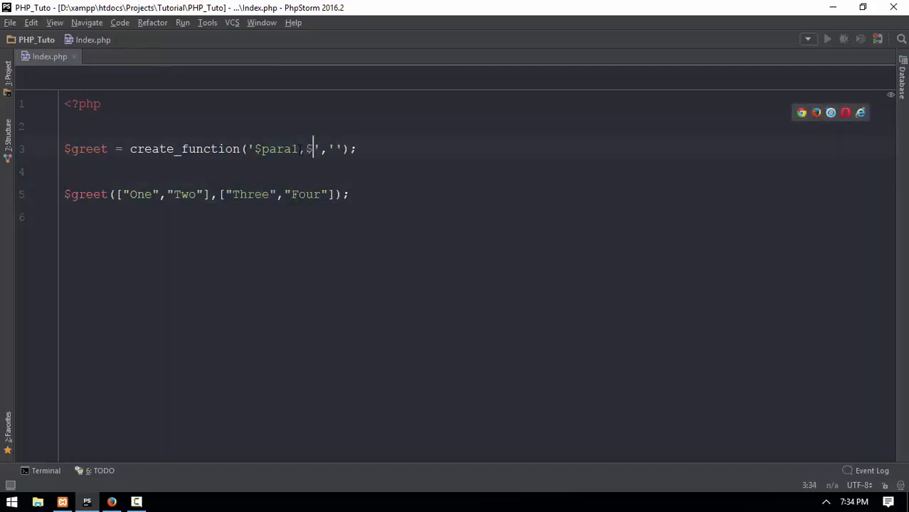
pyautogui.write('para2')
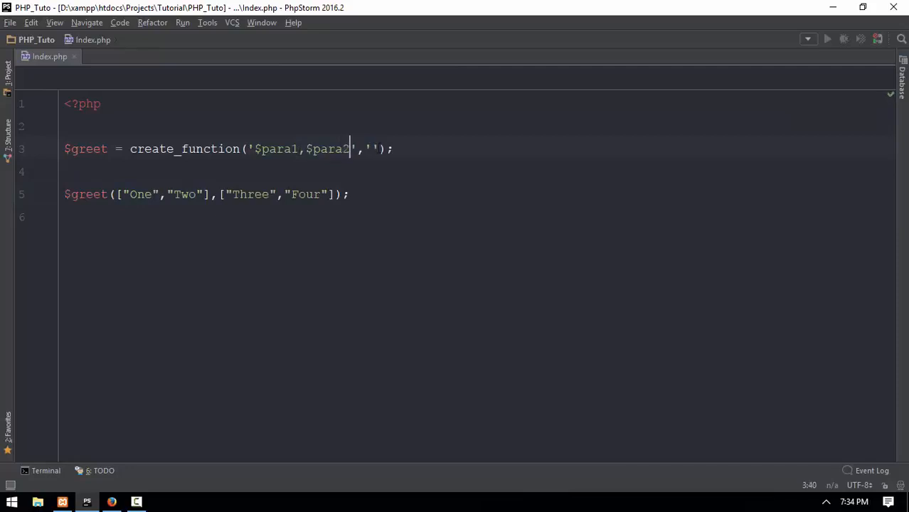
# Draft 'echo Para 1 $para1[0]' in the body, then erase it to restart the echo
pyautogui.write('echo')
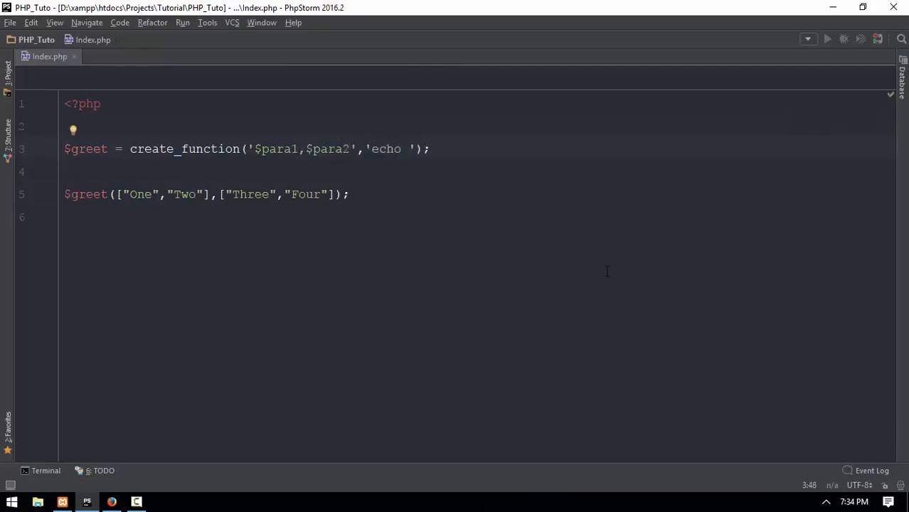
pyautogui.write('Para')
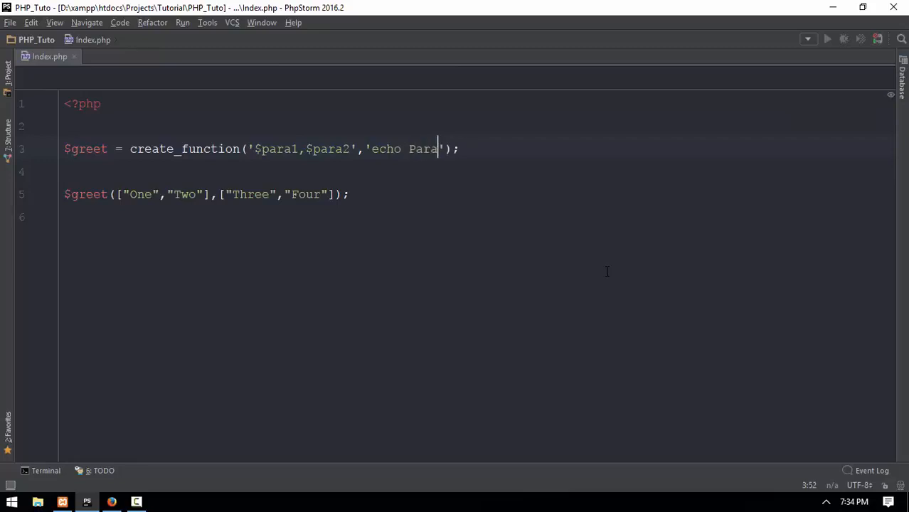
pyautogui.write('1')
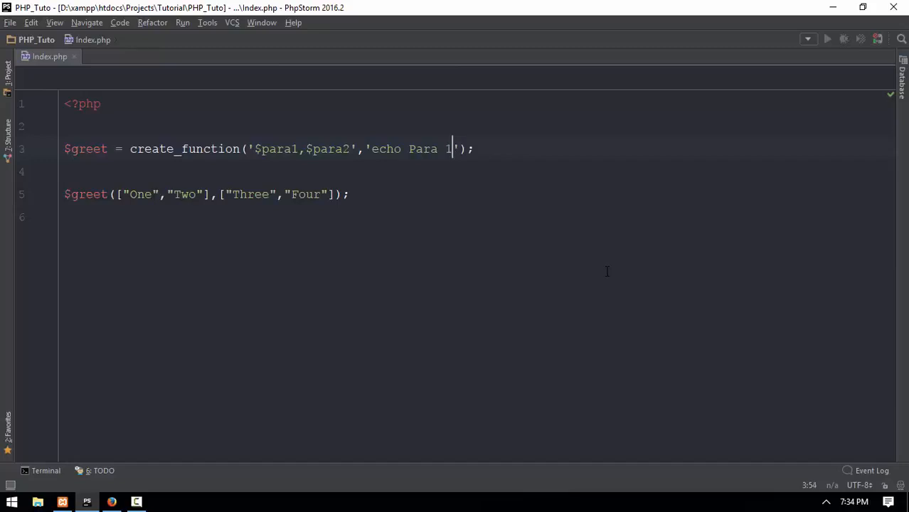
pyautogui.press('BackSpace')
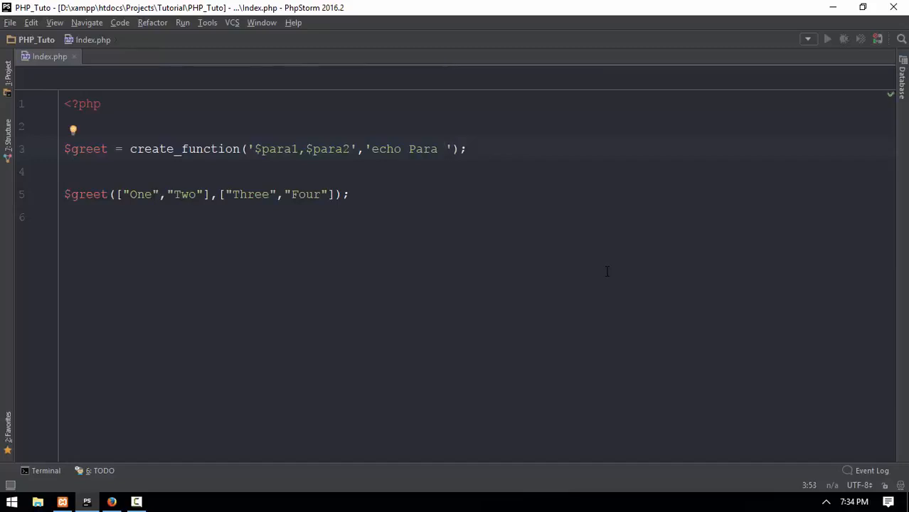
pyautogui.write('1')
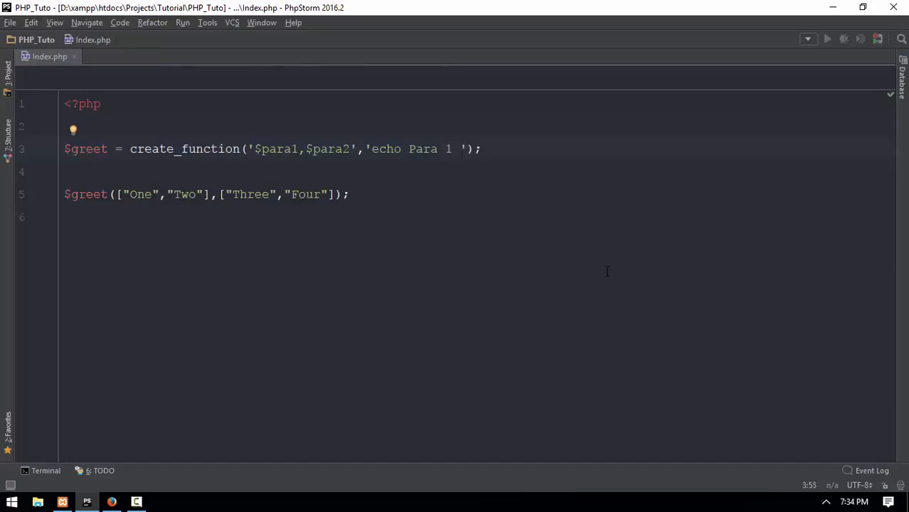
pyautogui.write('$par')
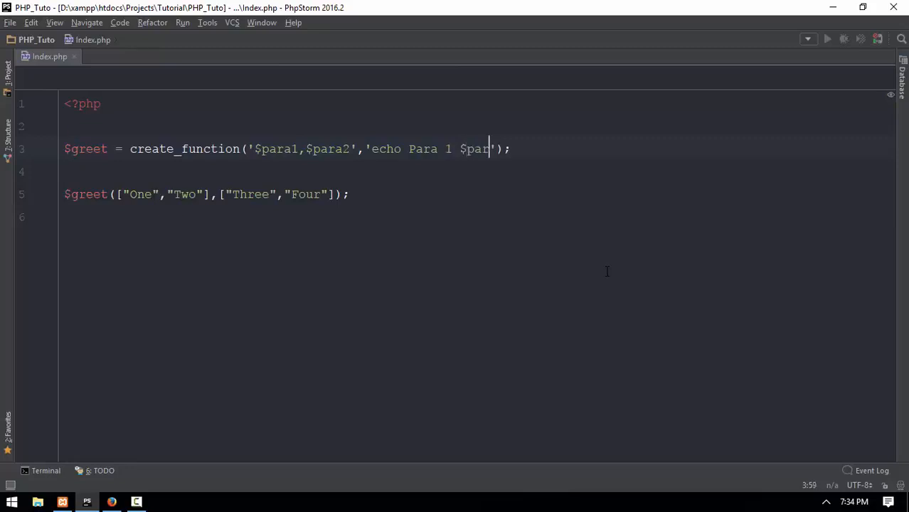
pyautogui.write('a1[]')
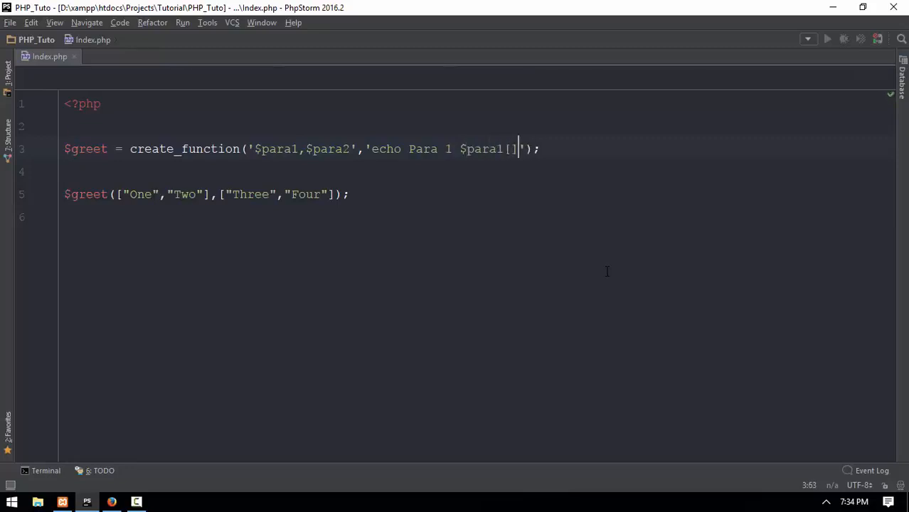
pyautogui.write('00')
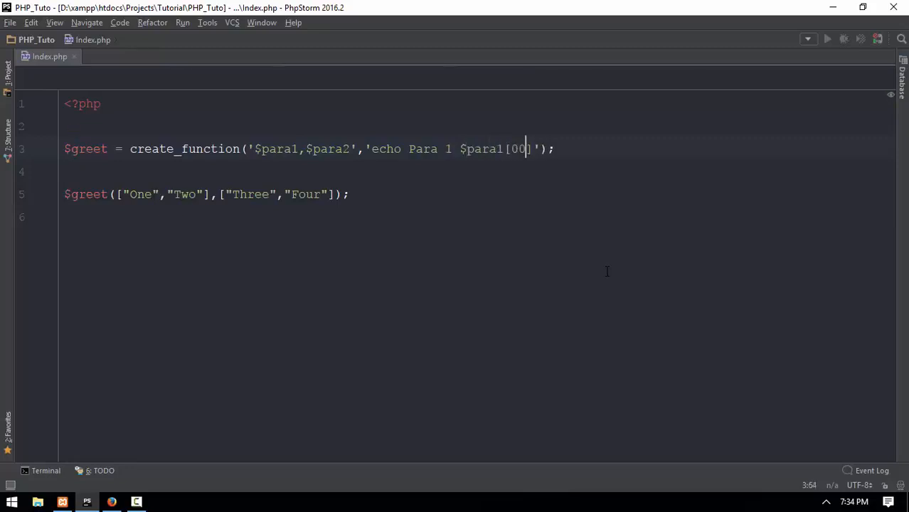
pyautogui.press('Backspace')
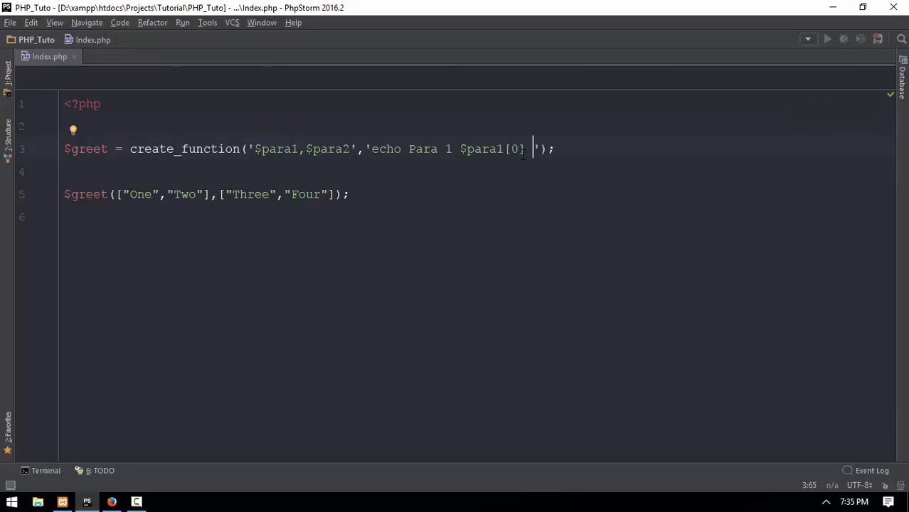
pyautogui.press('BackSpace')
pyautogui.write('"')
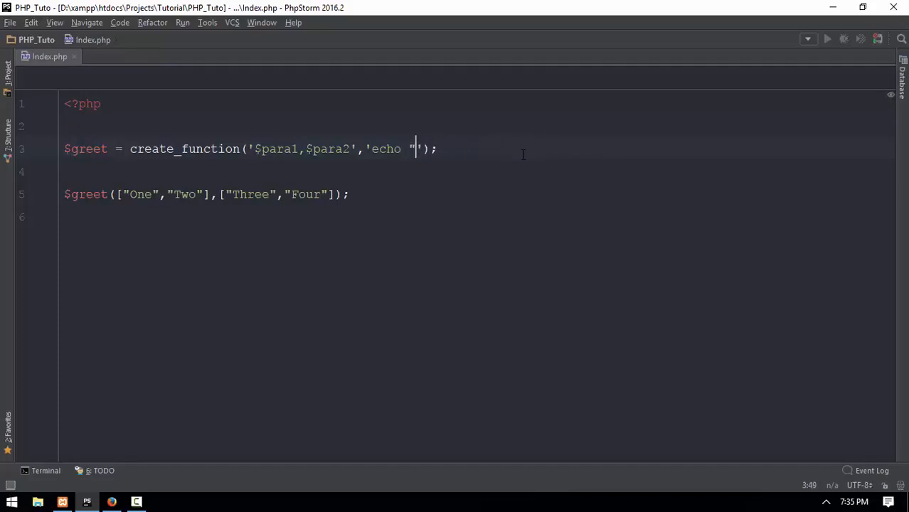
# Write echo "Para 1 is " concatenated with $para1[0]
pyautogui.write('Para')
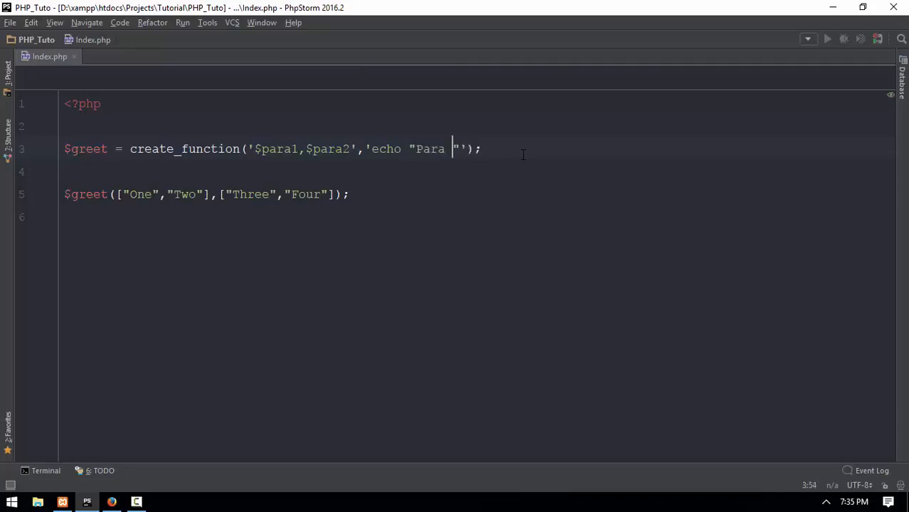
pyautogui.write('1 is')
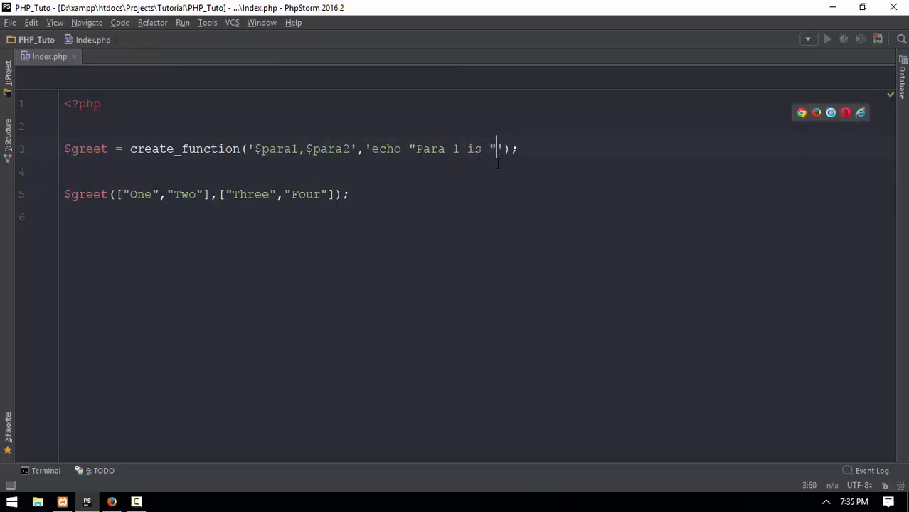
pyautogui.write('.')
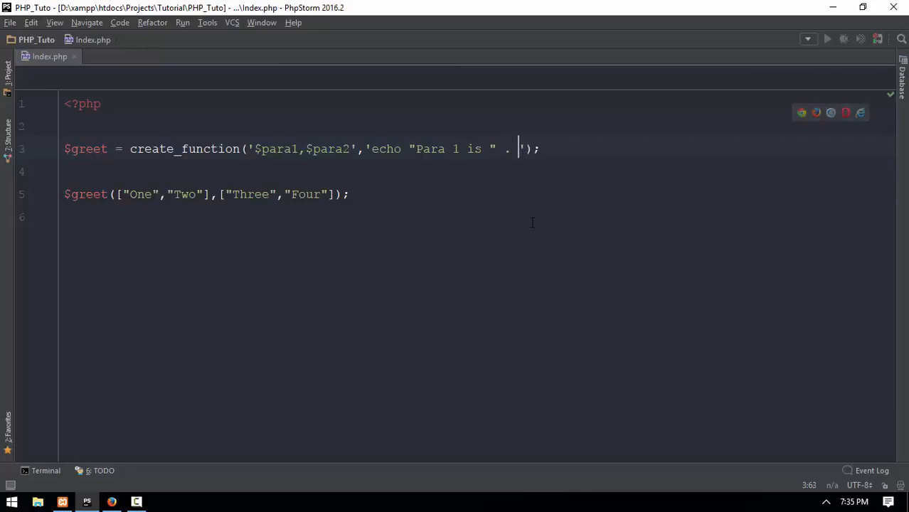
pyautogui.write('$para')
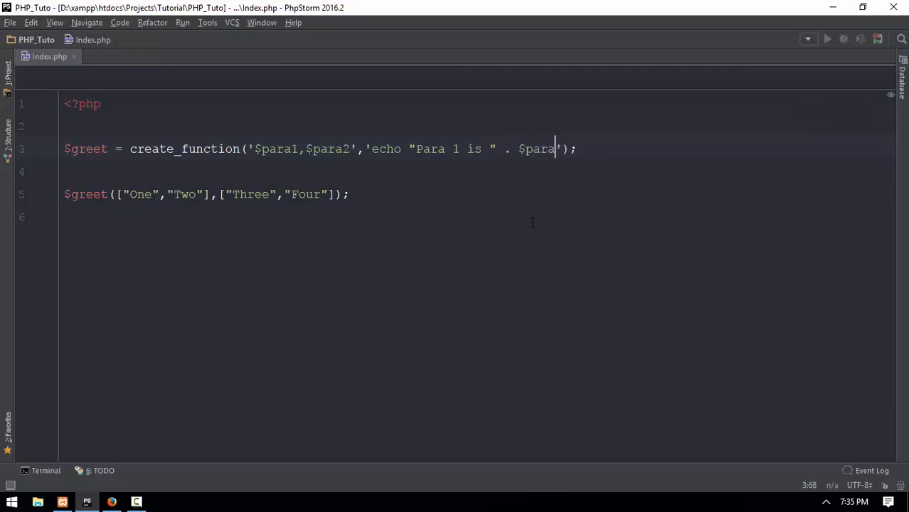
pyautogui.write('[0]')
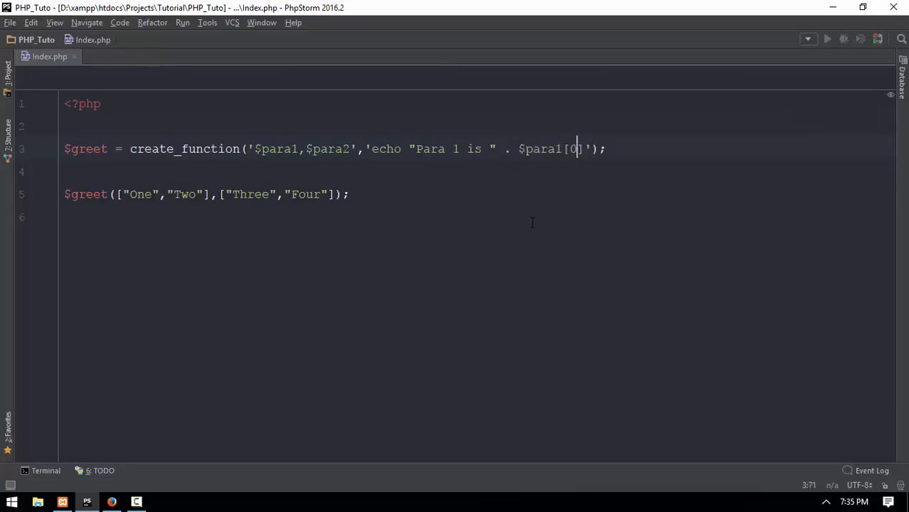
pyautogui.write('. "')
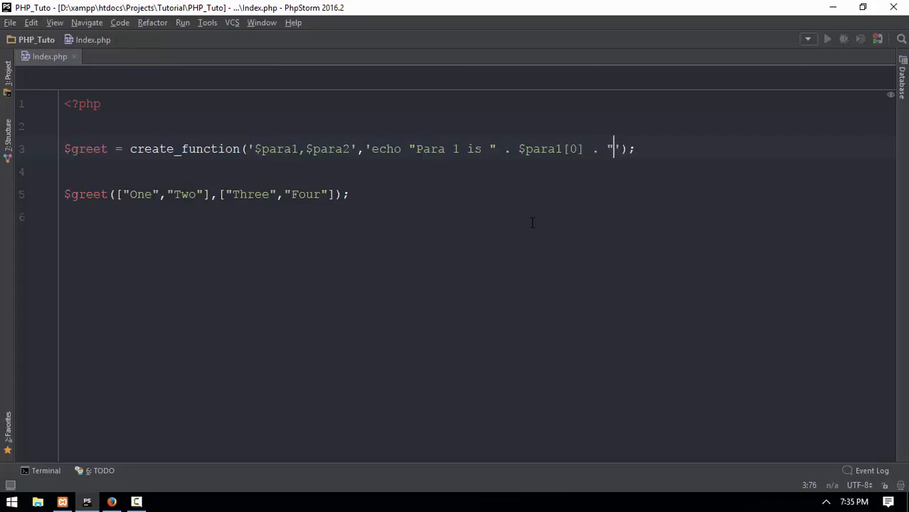
# Append " Para2 is " concatenated with $para2[1] and end the statement with a semicolon
pyautogui.write('"')
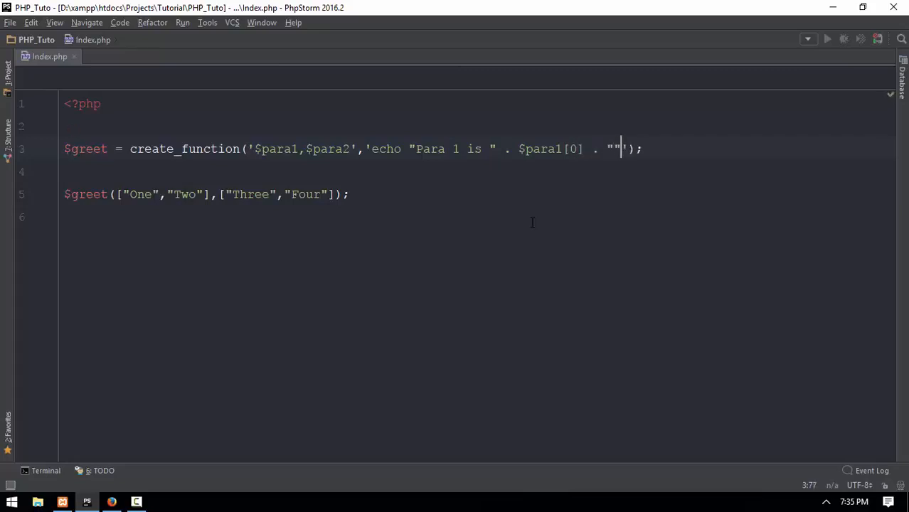
pyautogui.write('Para')
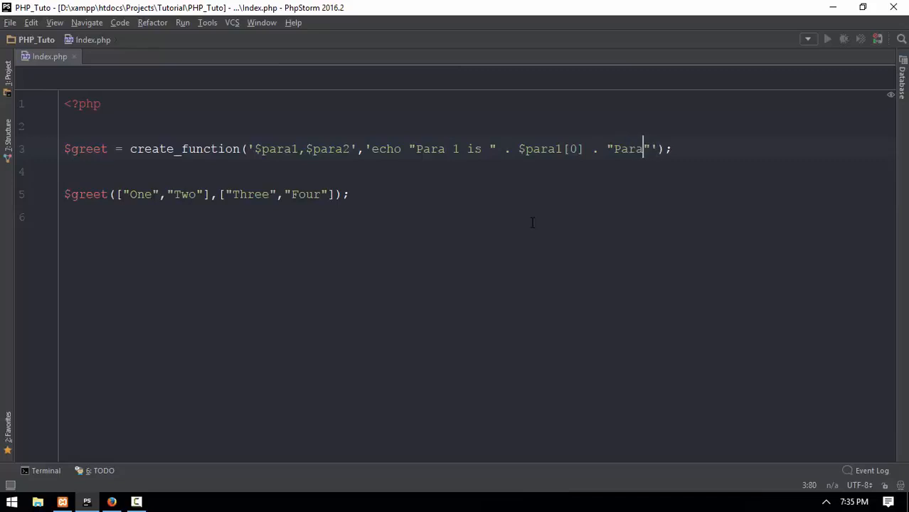
pyautogui.write('" "')
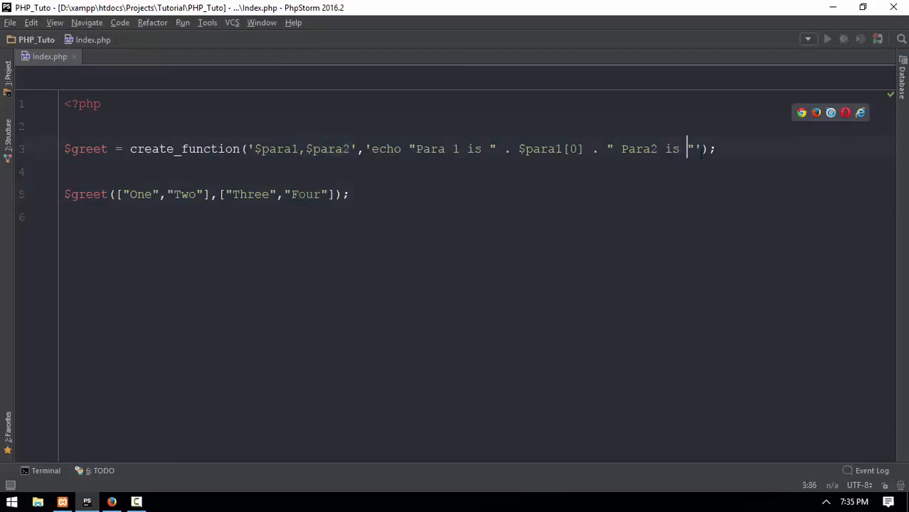
pyautogui.write('. $')
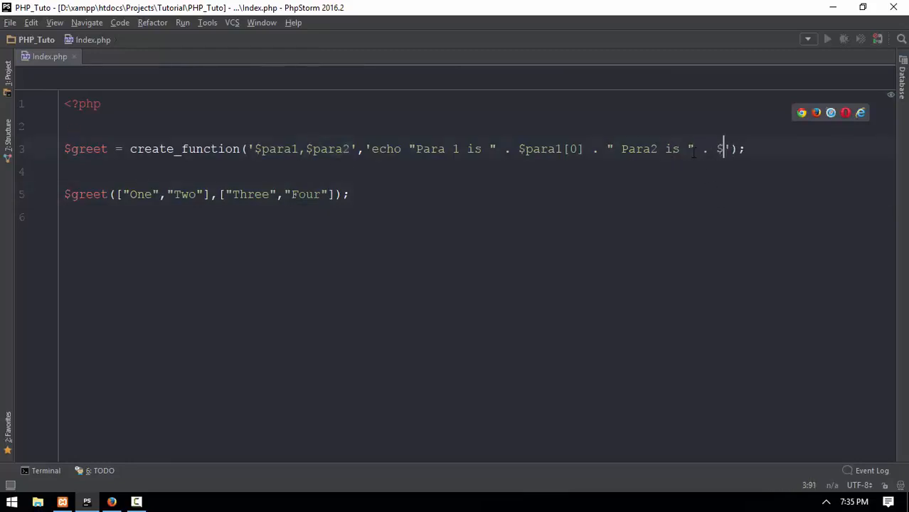
pyautogui.write('para2]')
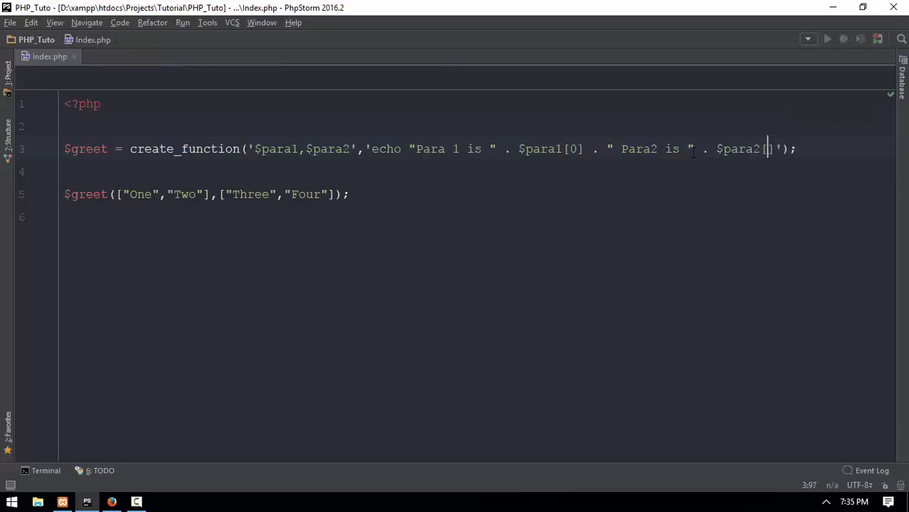
pyautogui.write('1')
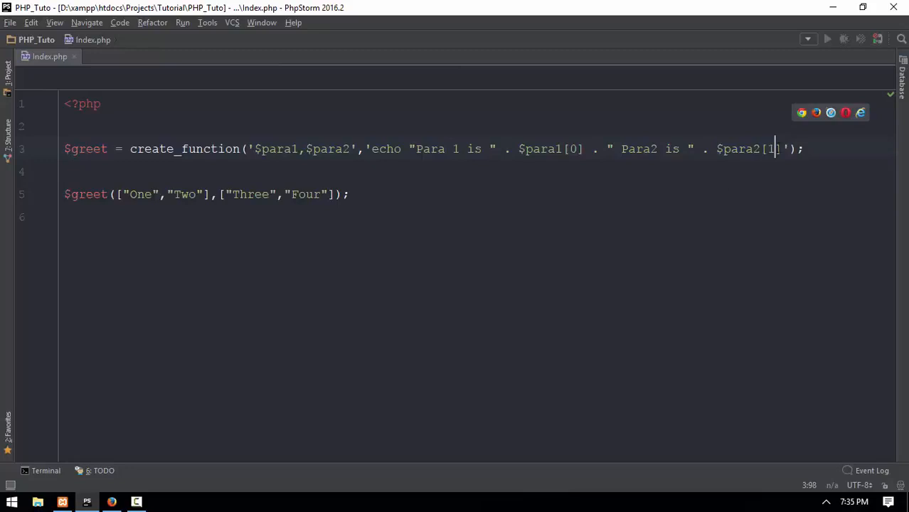
pyautogui.write(';')
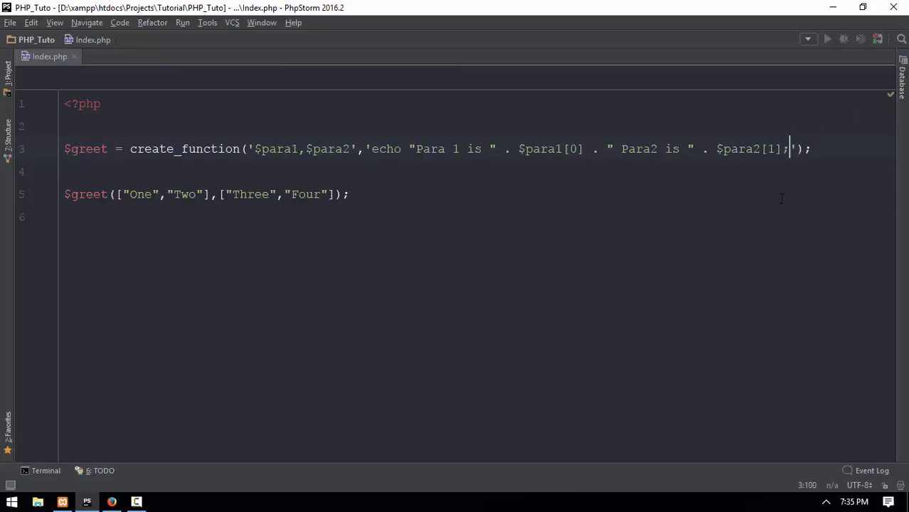
# Insert <br> before Para2 so Firefox shows the two lines separately after reload
pyautogui.click(111, 502)
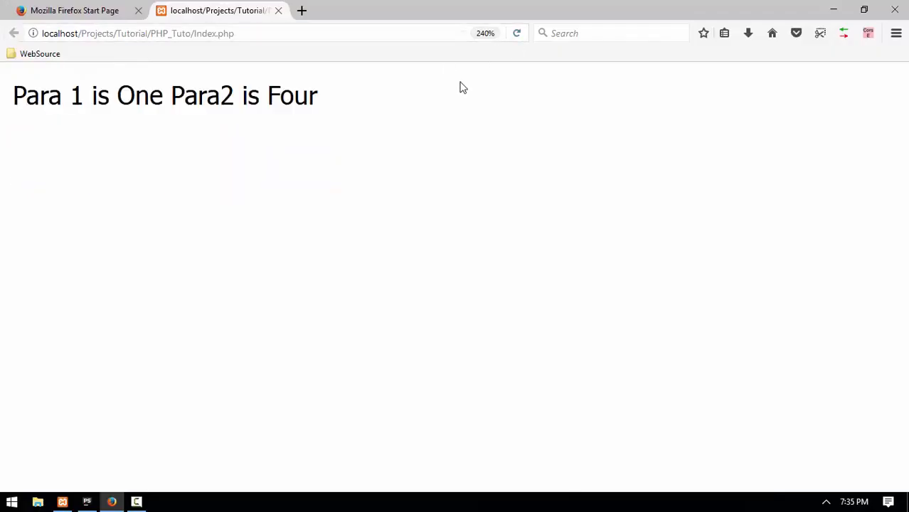
pyautogui.doubleClick(139, 96)
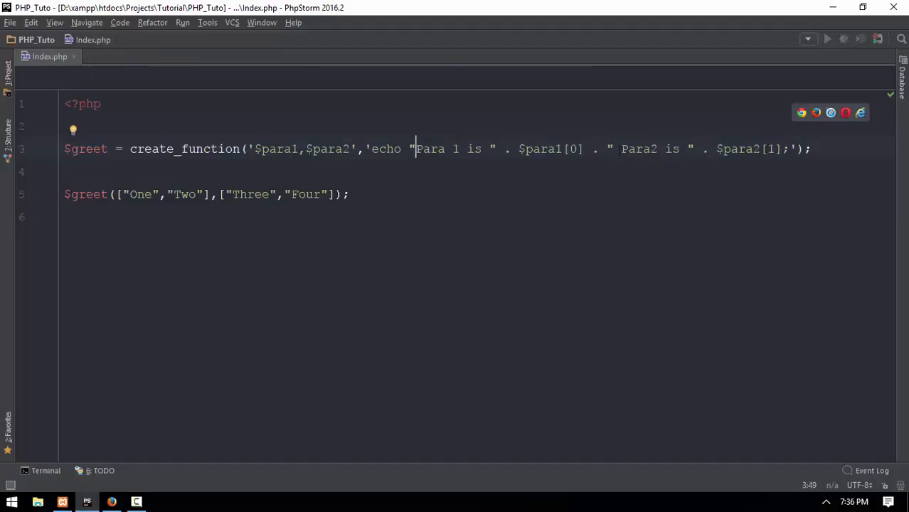
pyautogui.write('<br>')
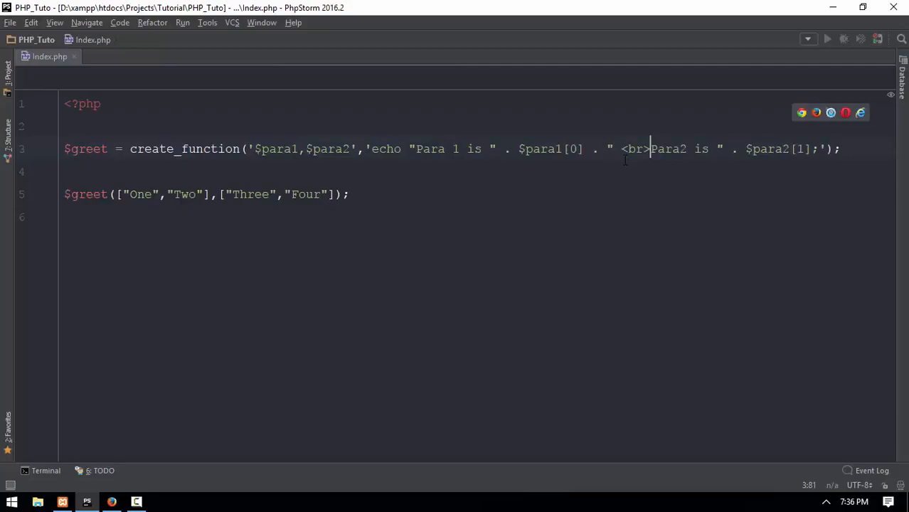
pyautogui.click(111, 502)
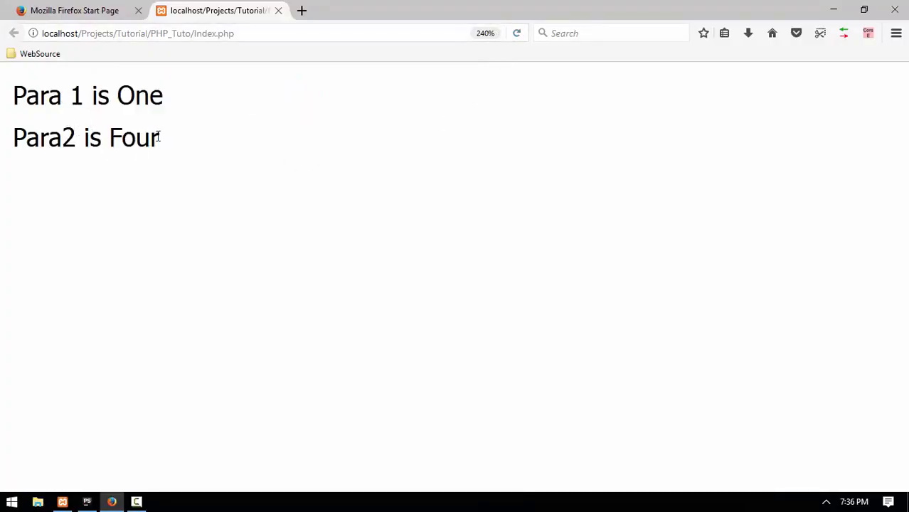
# Switch from Firefox back to the PhpStorm editor with index.php
pyautogui.click(87, 502)
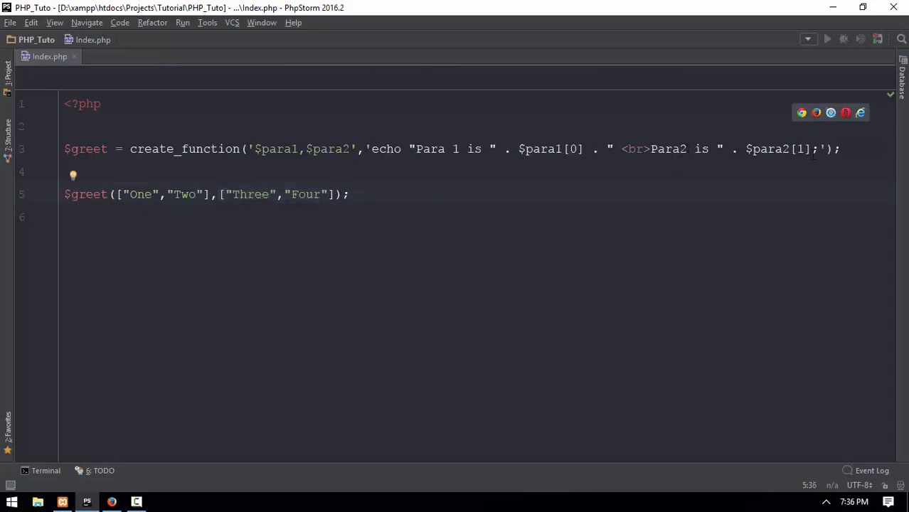
pyautogui.doubleClick(307, 193)
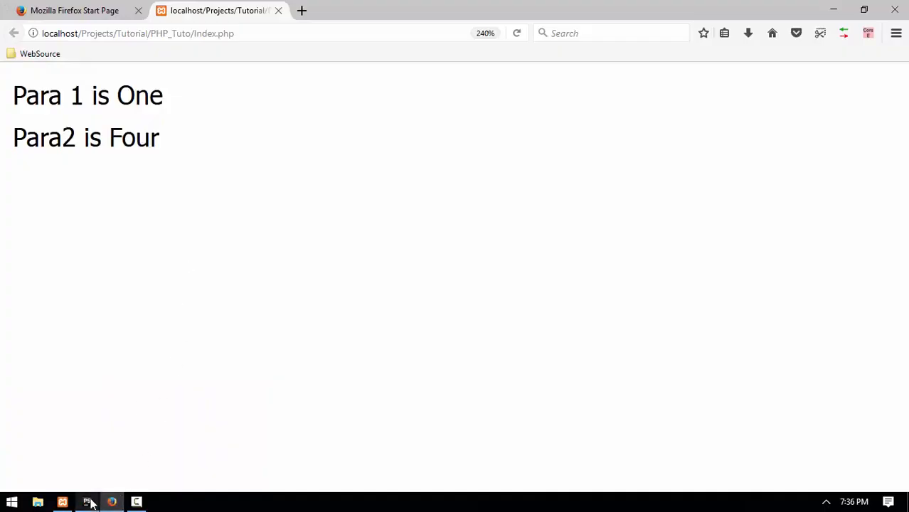
pyautogui.click(87, 502)
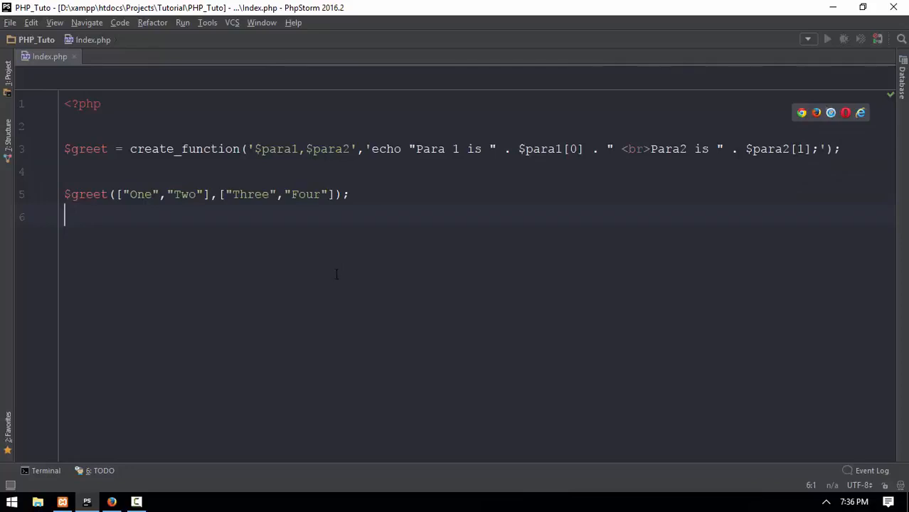
pyautogui.moveTo(338, 273)
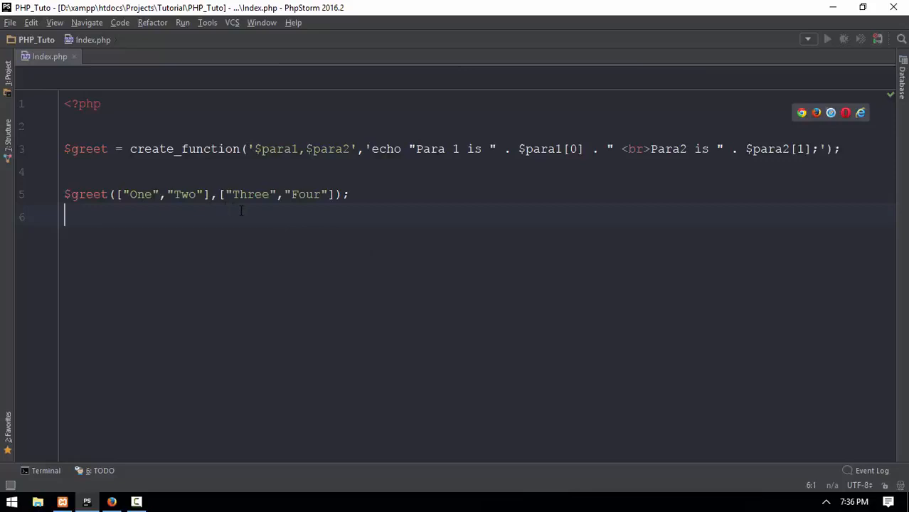
pyautogui.moveTo(301, 227)
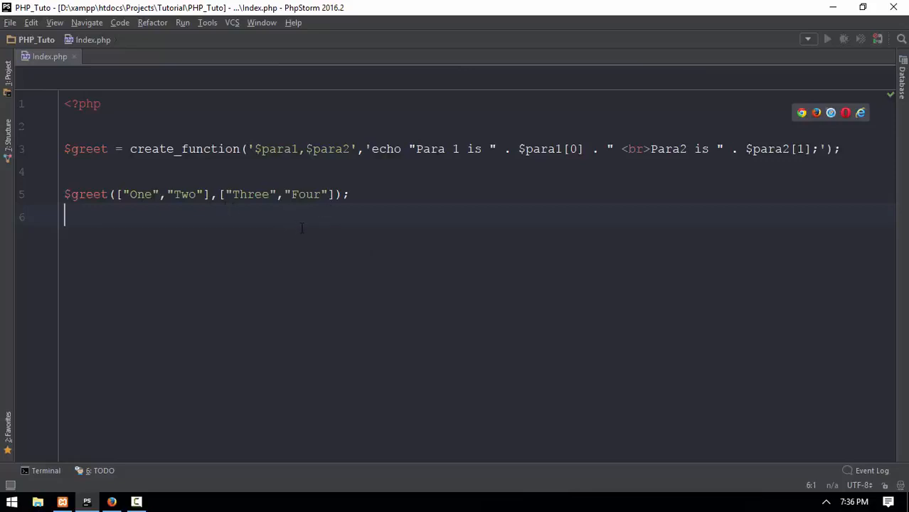